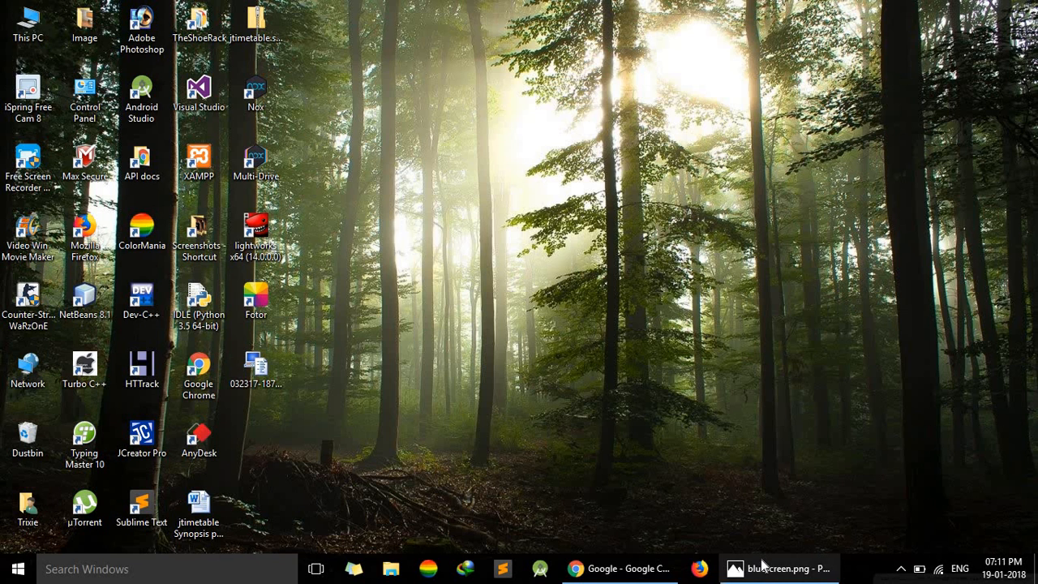
Open the System information window from This PC's Properties on the desktop
left_click(782, 567)
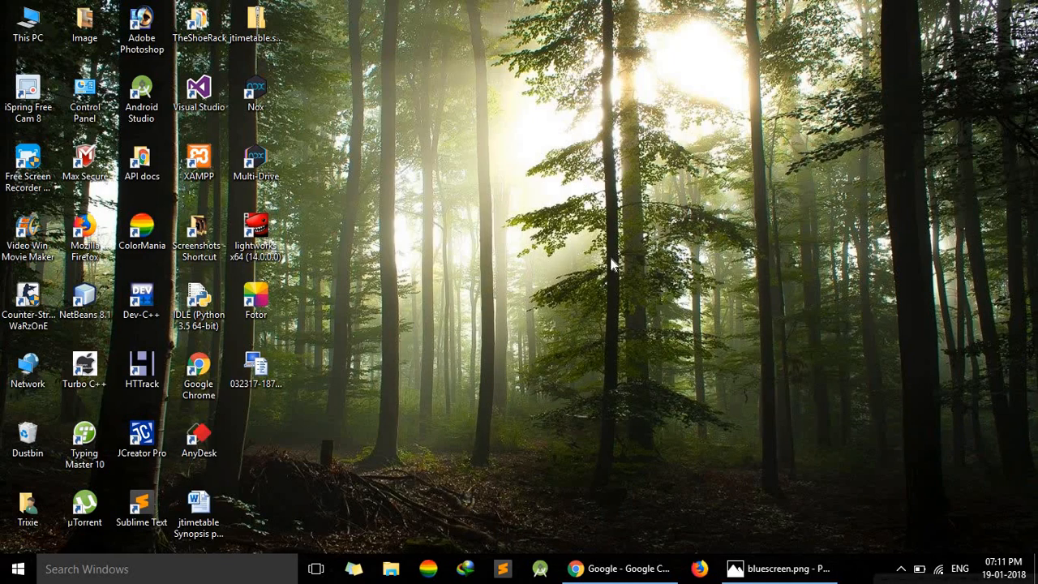
left_click(28, 20)
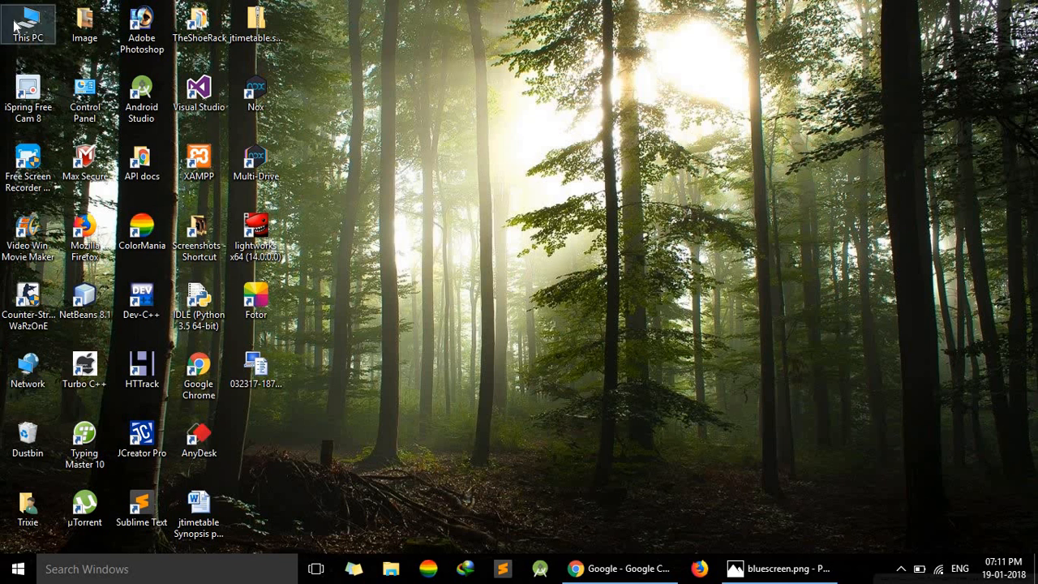
right_click(30, 19)
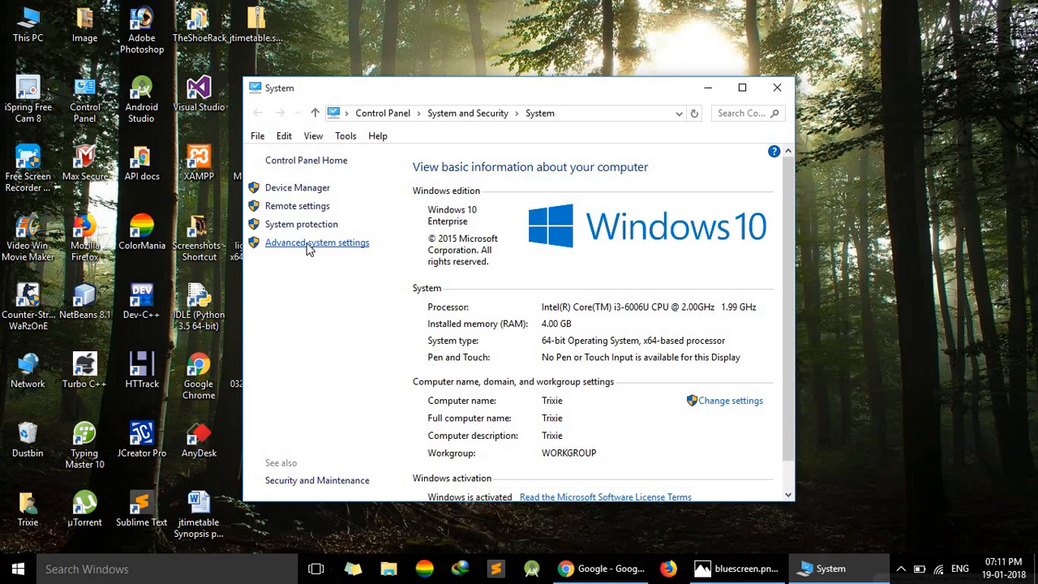
Open System Properties on the Advanced tab via Advanced system settings
left_click(318, 244)
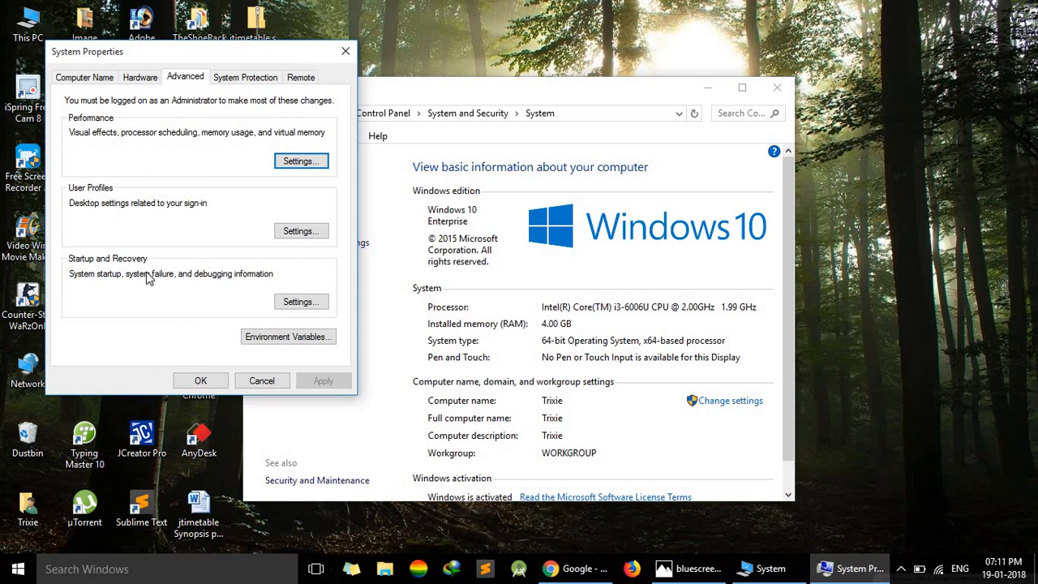
mouse_move(300, 302)
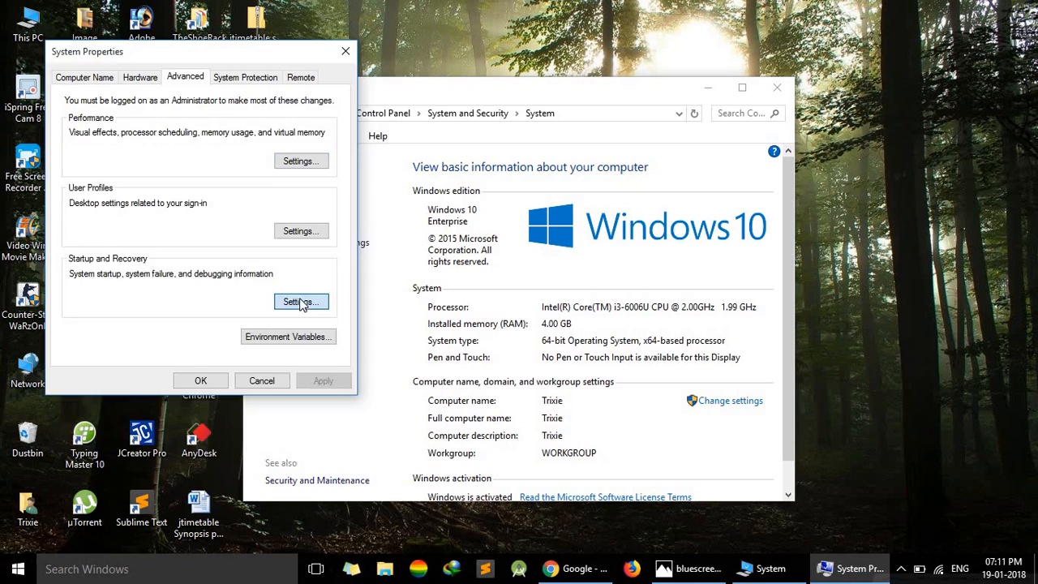
Open Startup and Recovery settings and keep Windows 10 as the default operating system
left_click(302, 302)
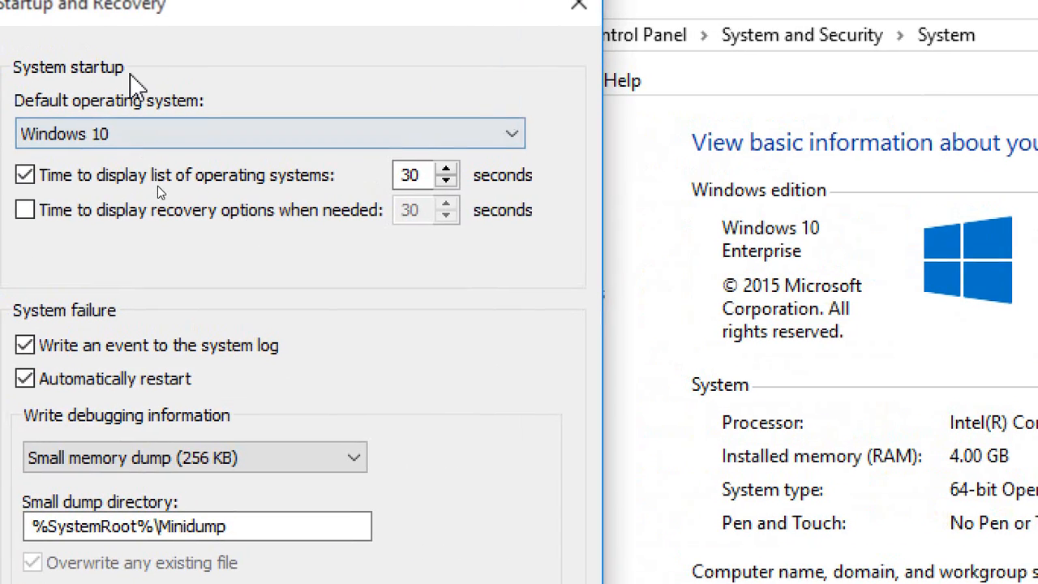
left_click(268, 133)
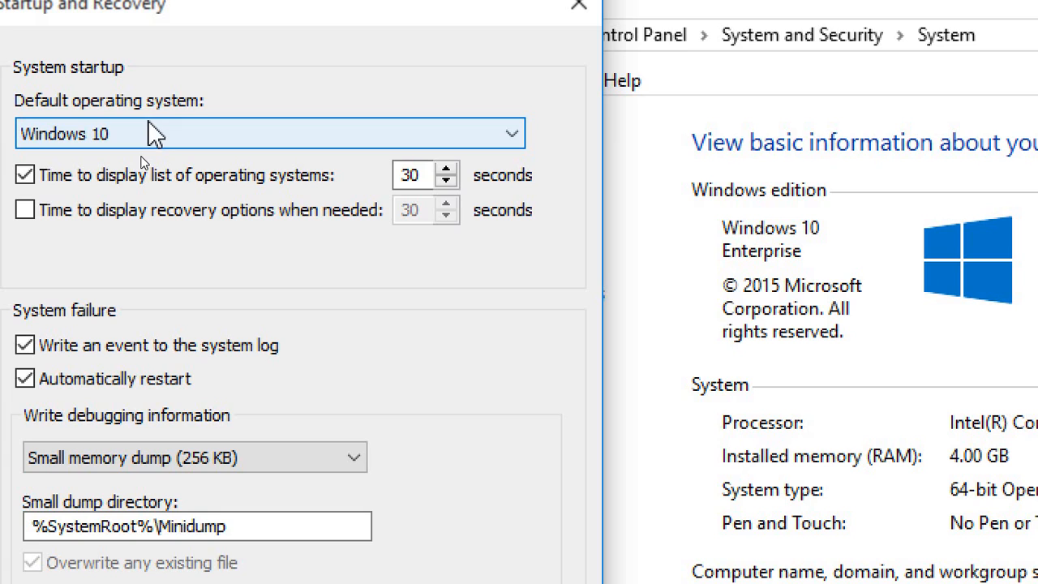
mouse_move(202, 146)
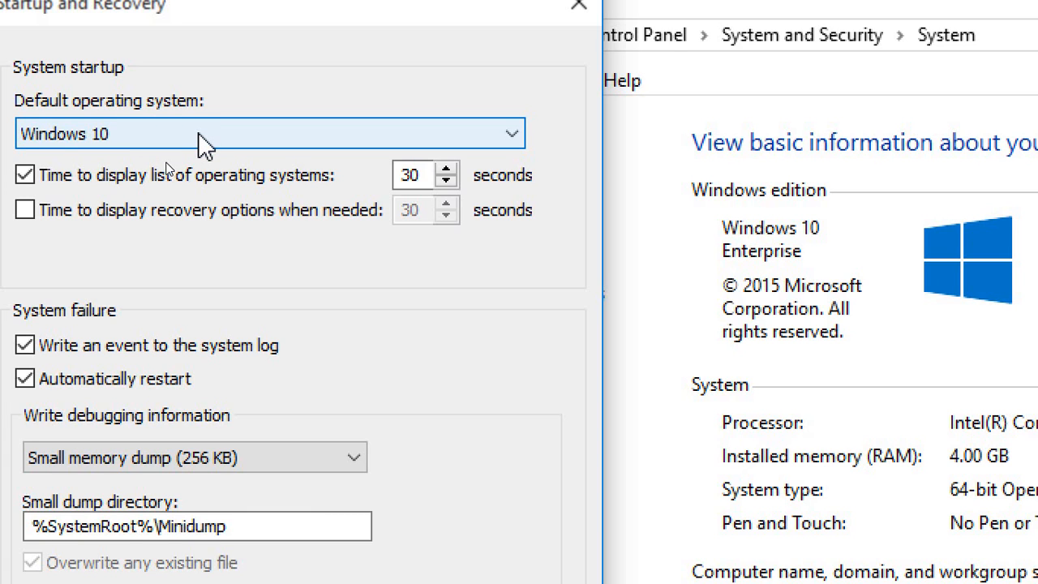
left_click(268, 133)
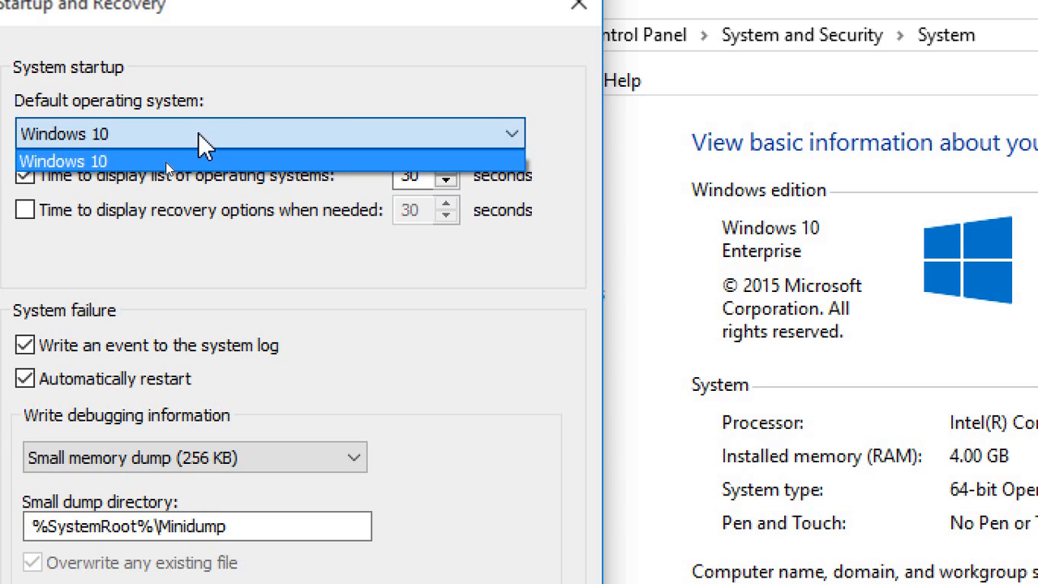
left_click(63, 160)
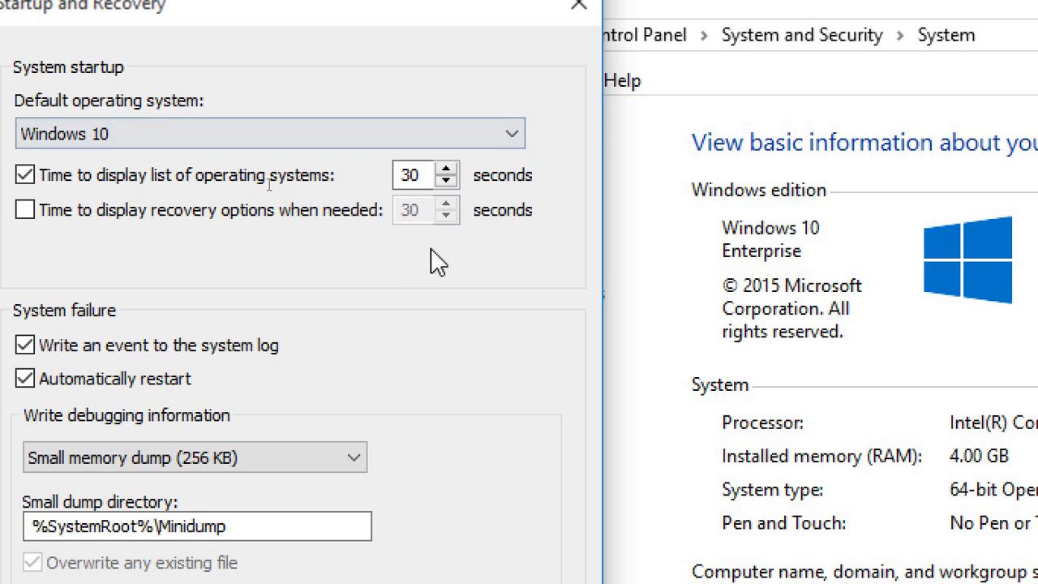
Reduce the operating-system list display time from 30 to 5 seconds, keeping small memory dumps
left_click(414, 176)
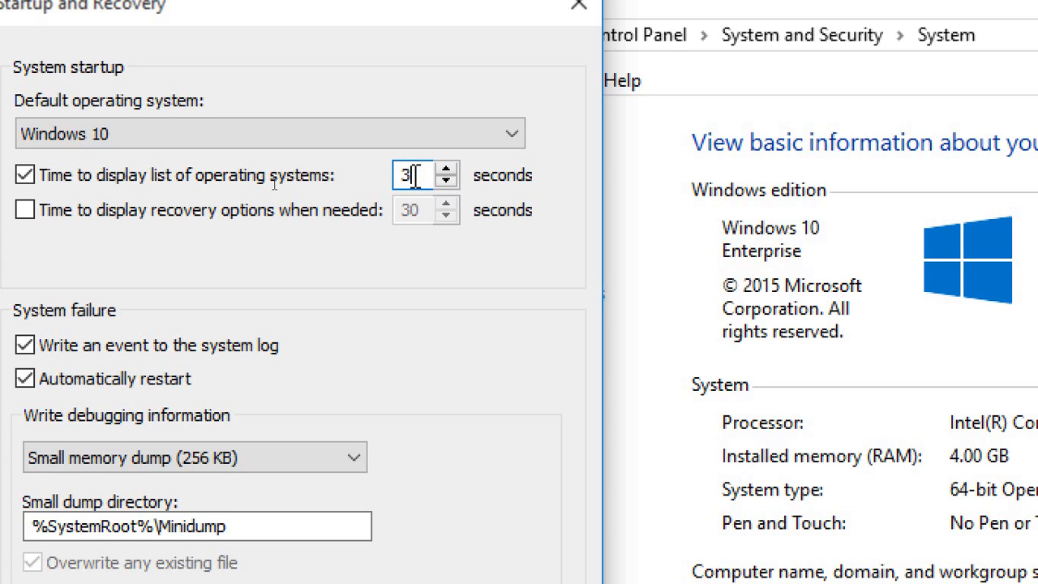
key("Backspace")
type("5")
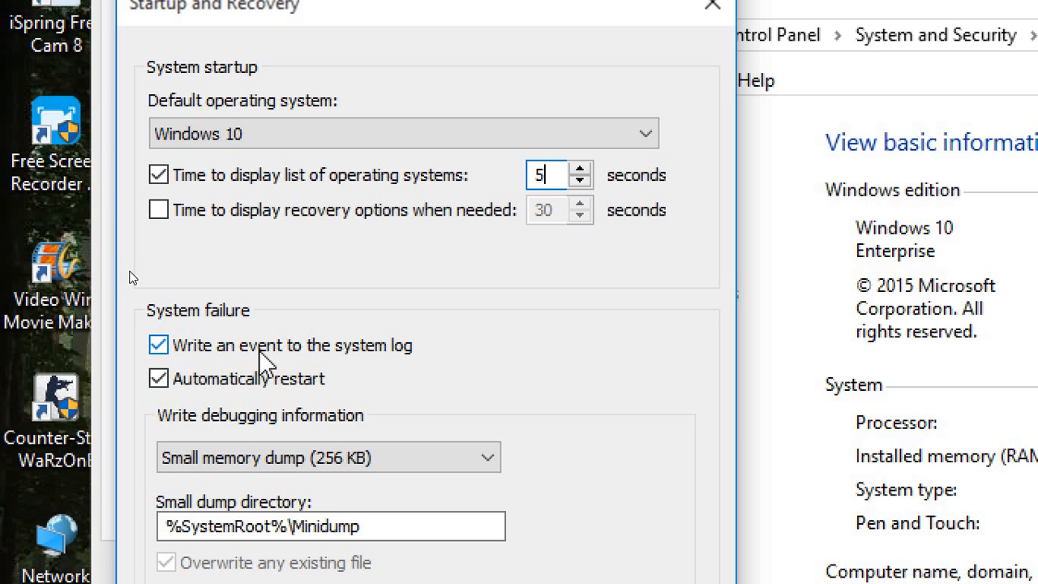
mouse_move(333, 360)
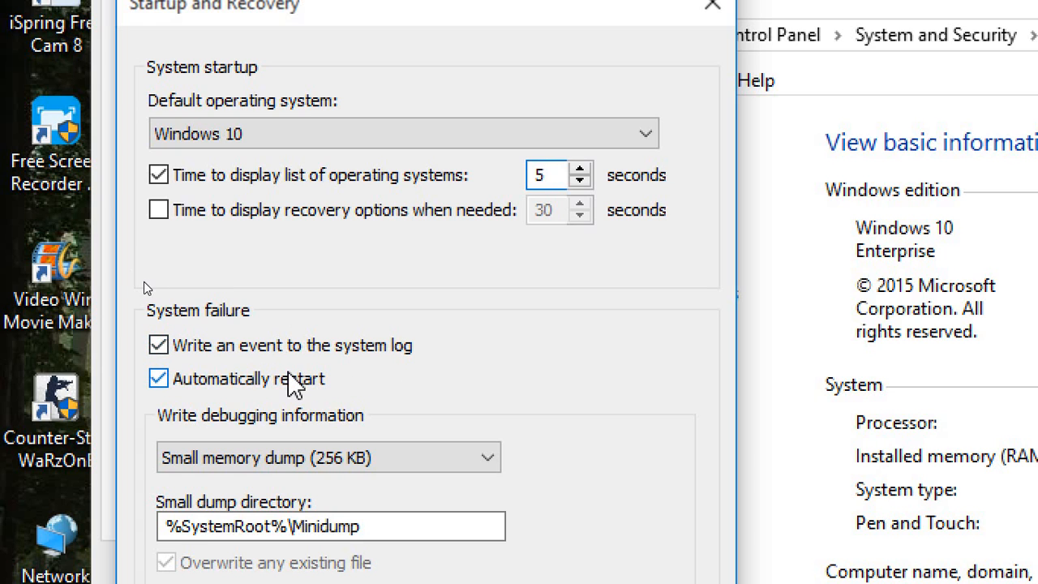
left_click(328, 457)
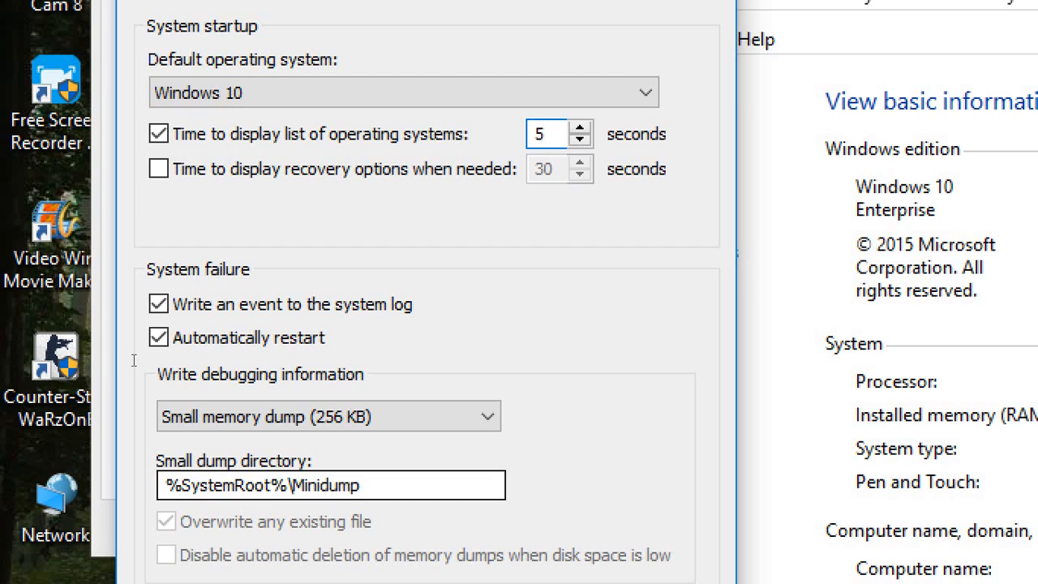
left_click(267, 485)
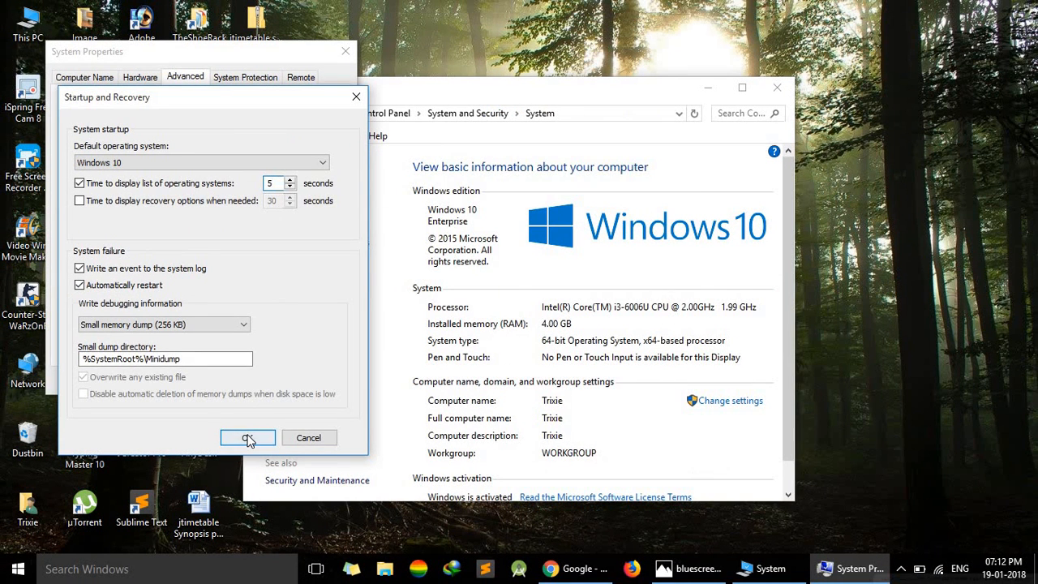
Confirm the Startup and Recovery and System Properties dialogs and close the System window
left_click(248, 438)
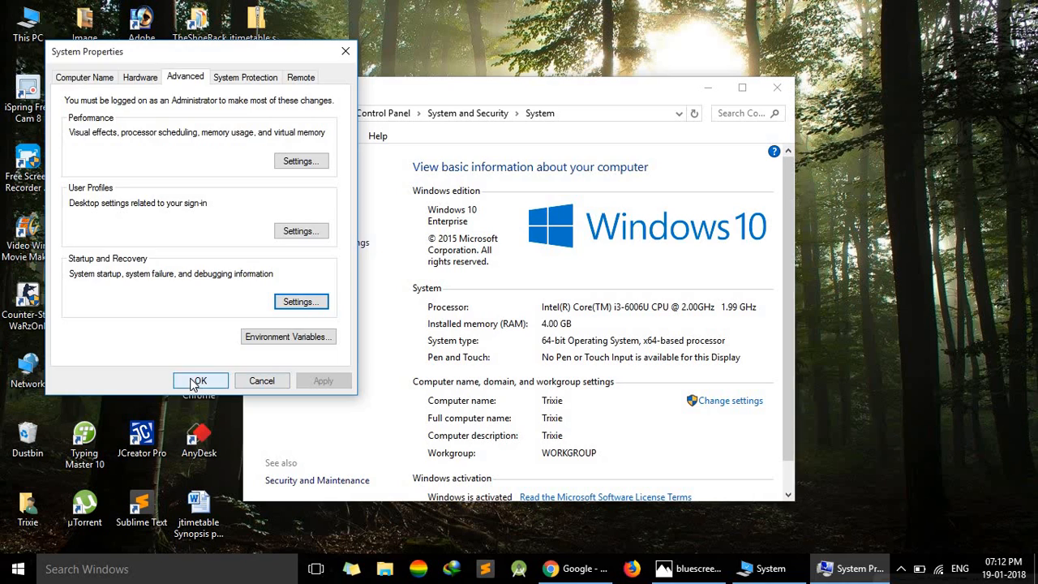
left_click(199, 380)
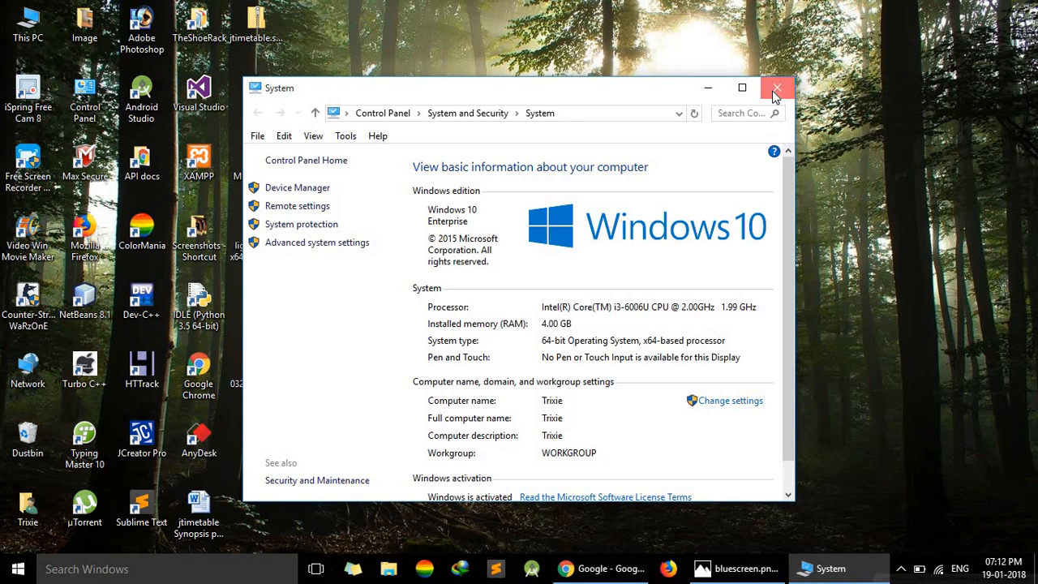
left_click(775, 87)
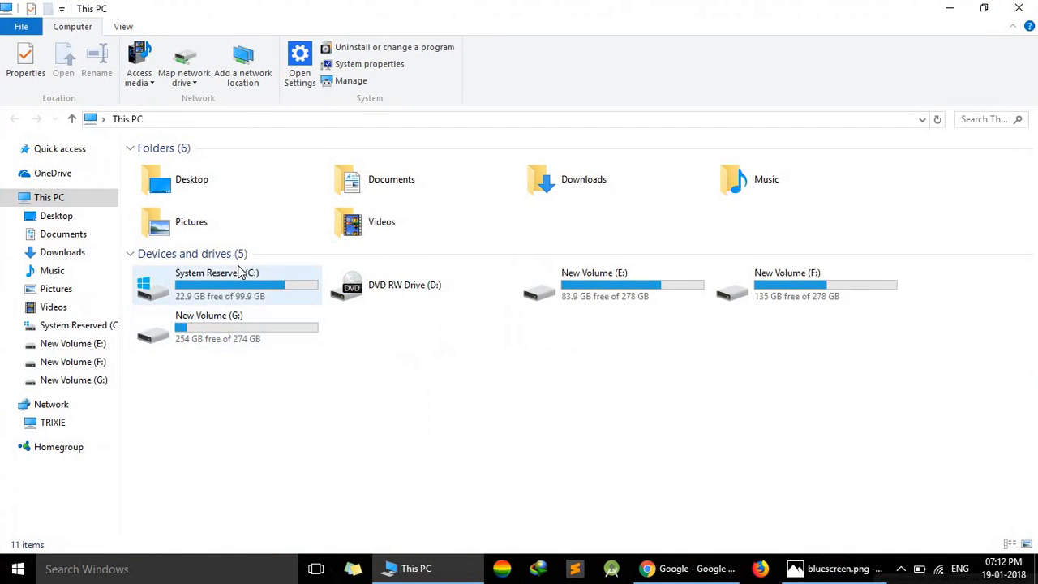
Navigate to C:\Windows\Minidump in File Explorer
double_click(217, 284)
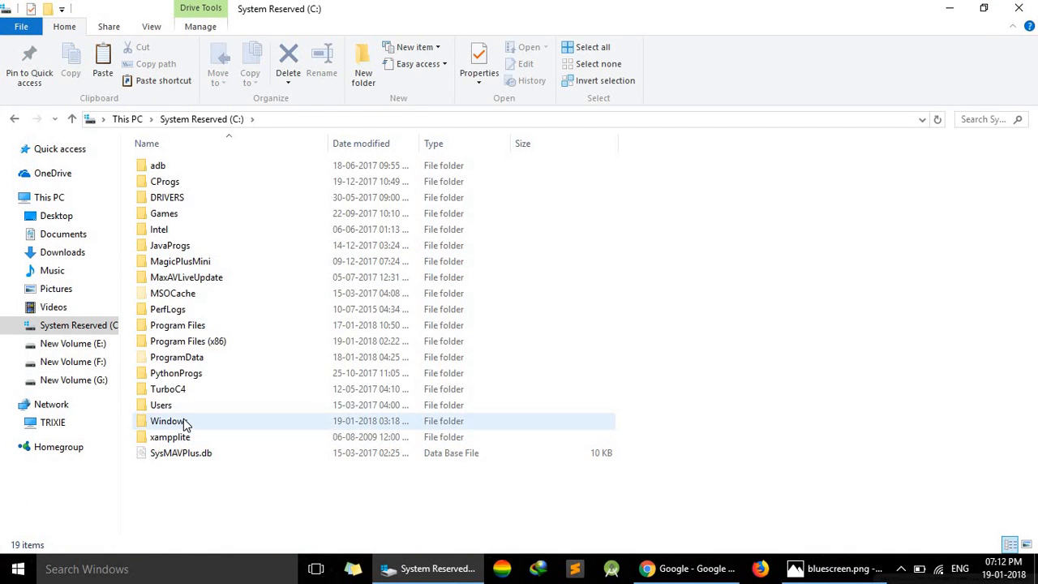
double_click(169, 420)
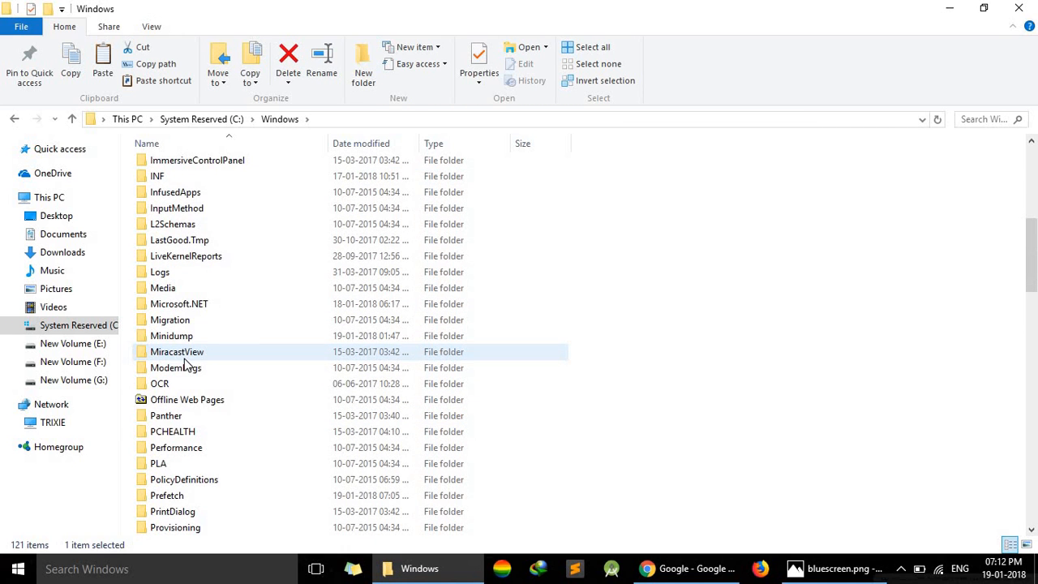
double_click(172, 334)
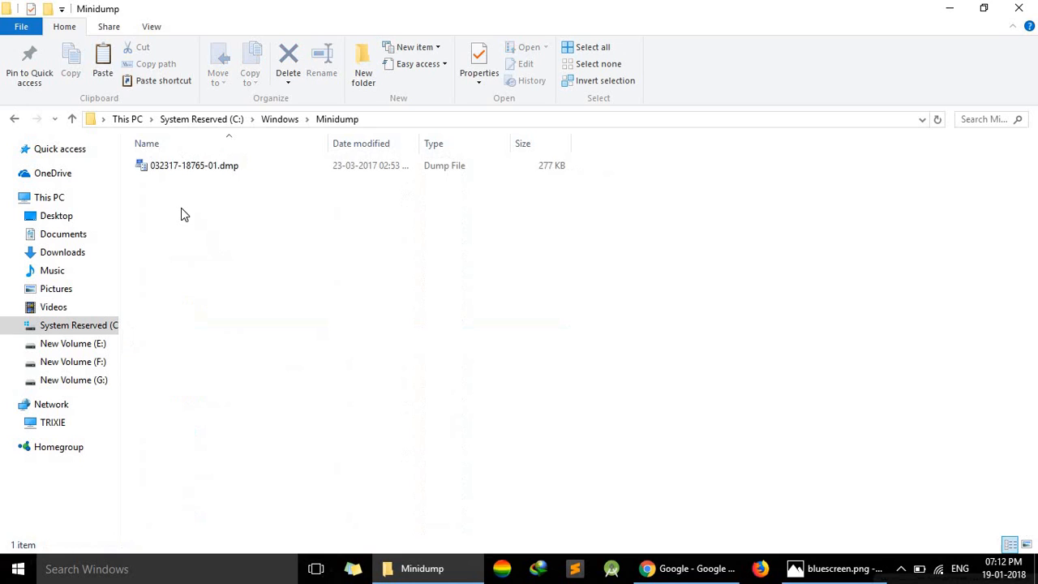
left_click(194, 166)
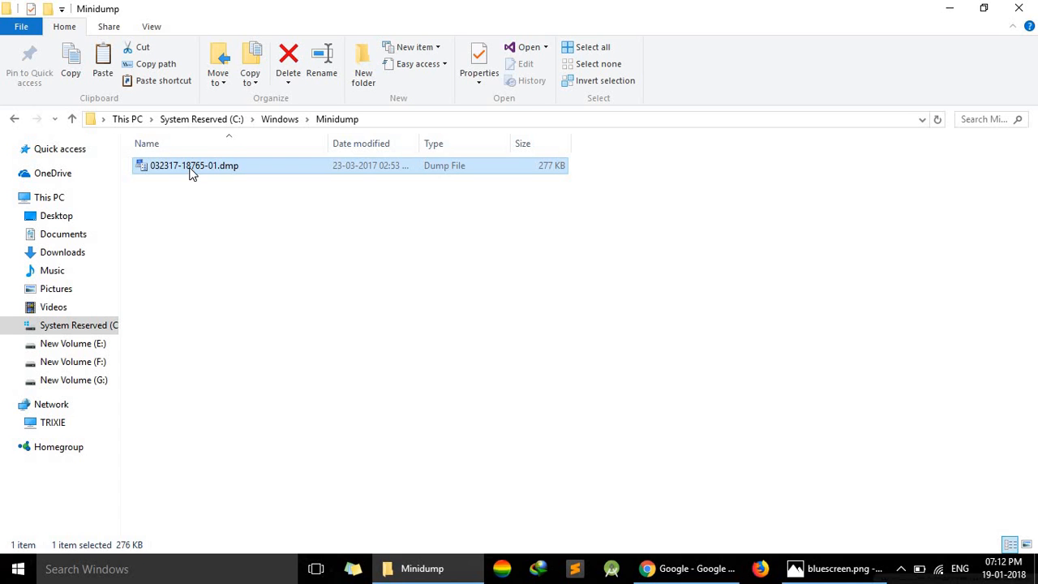
right_click(195, 166)
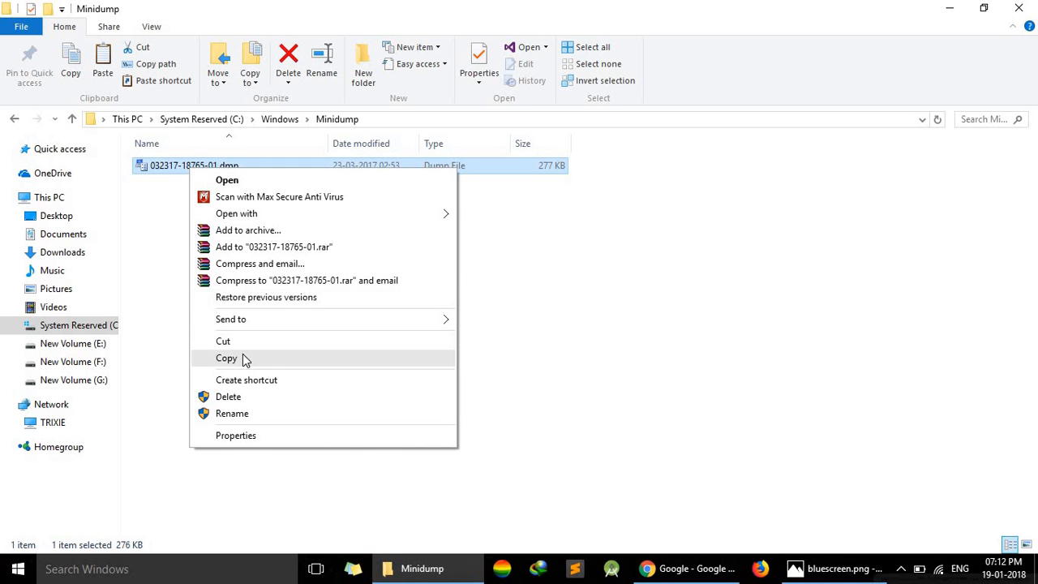
left_click(227, 358)
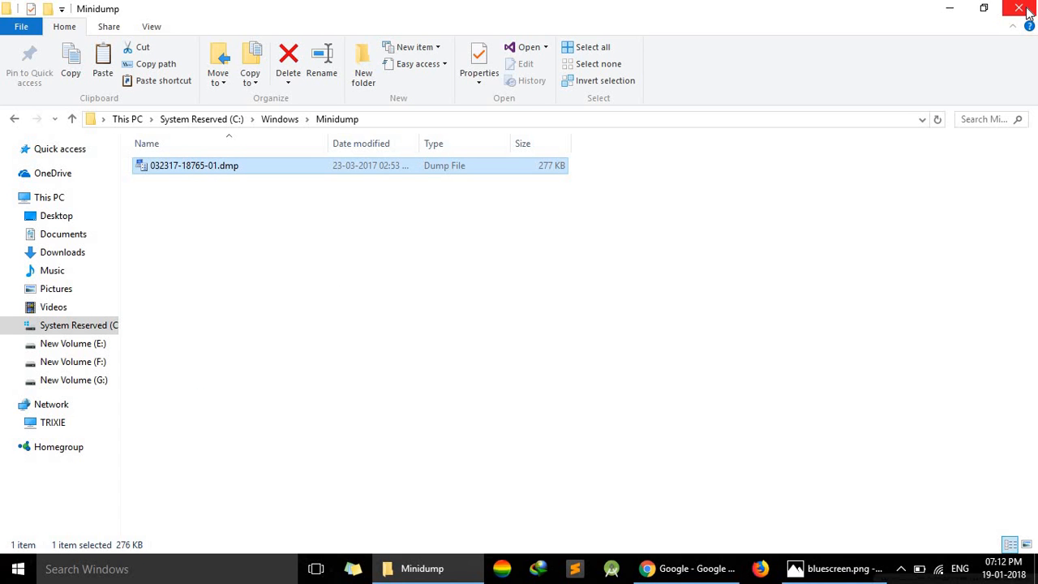
left_click(1020, 6)
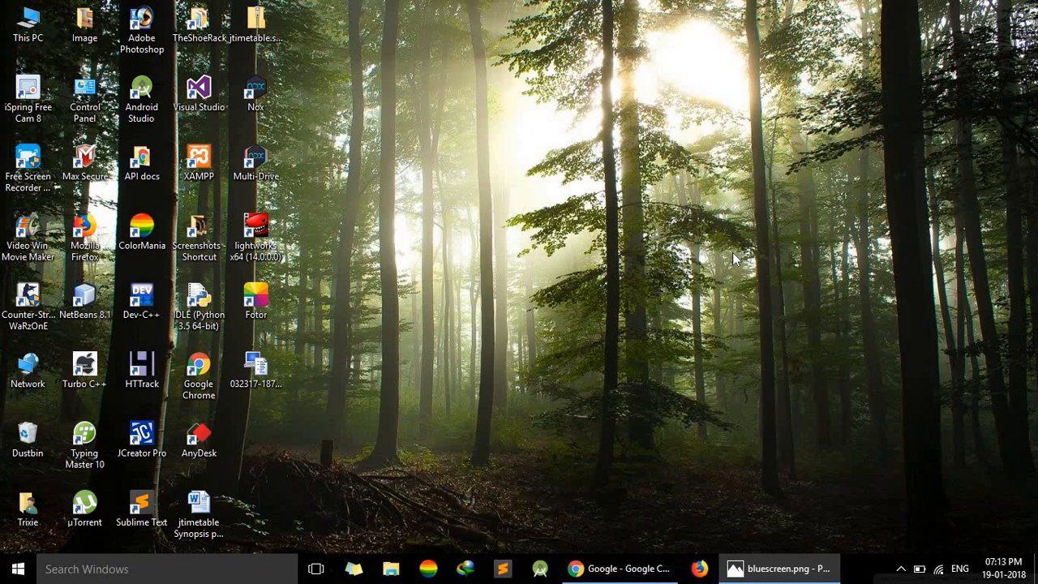
Run a Google search for 'analyse minidump' in Chrome
left_click(257, 370)
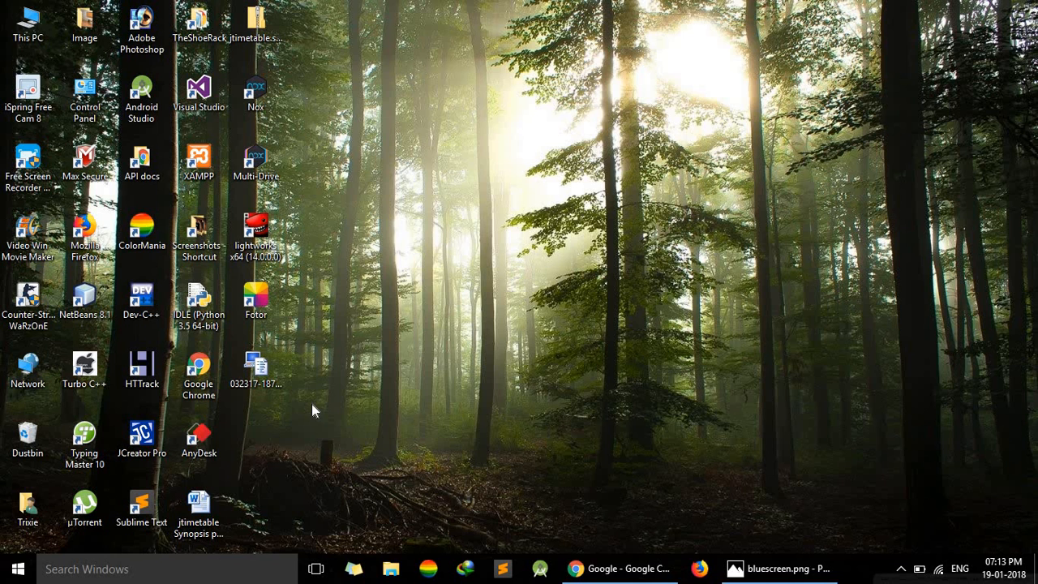
mouse_move(560, 480)
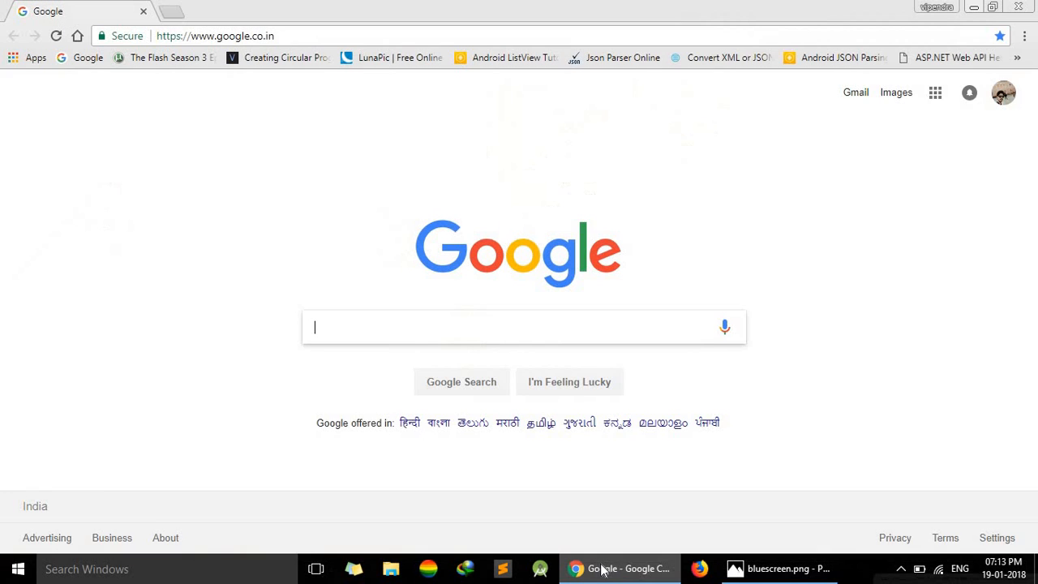
type("analyse m")
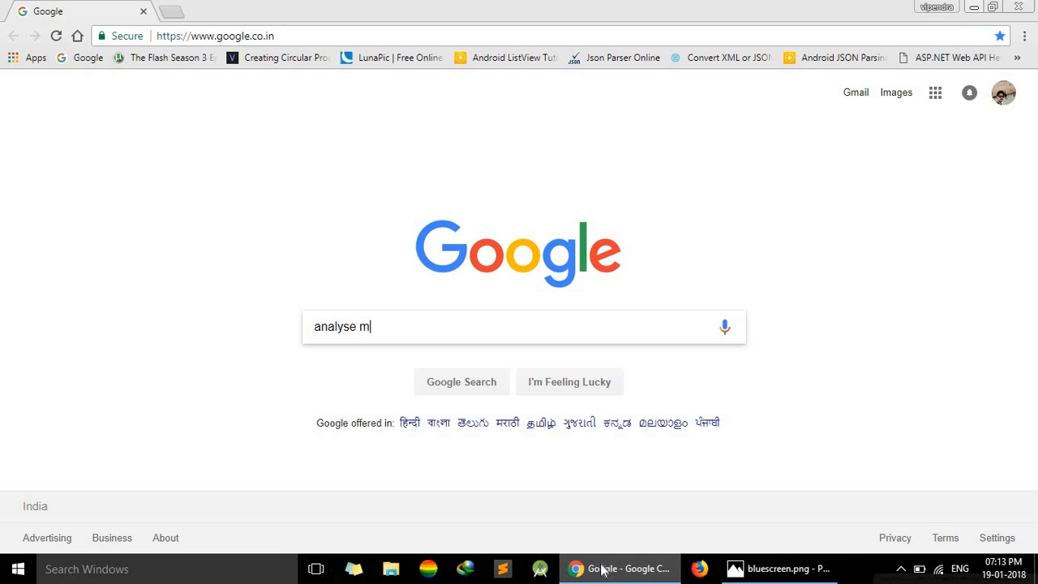
type("inidu")
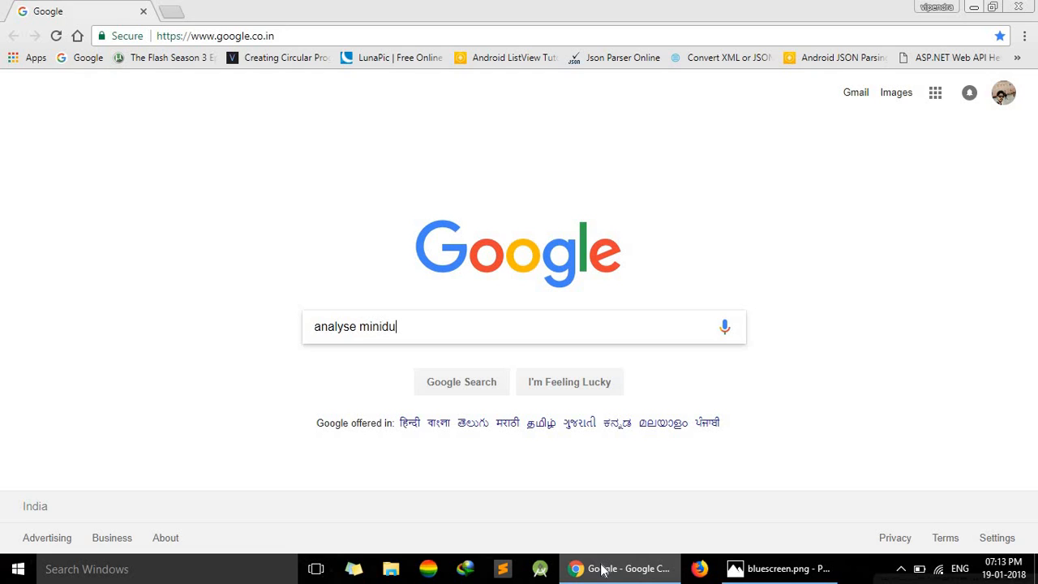
type("mp")
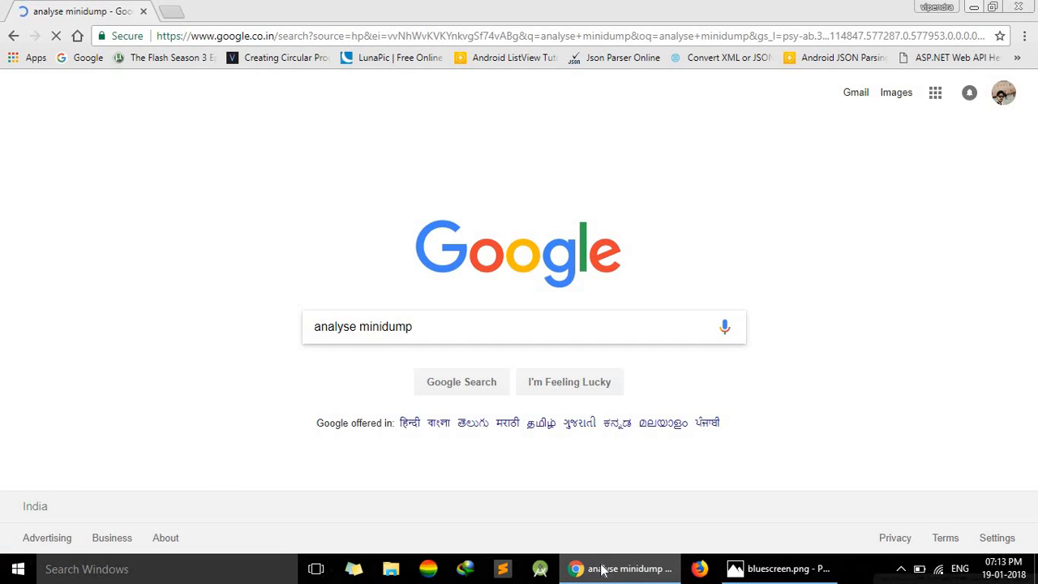
left_click(460, 381)
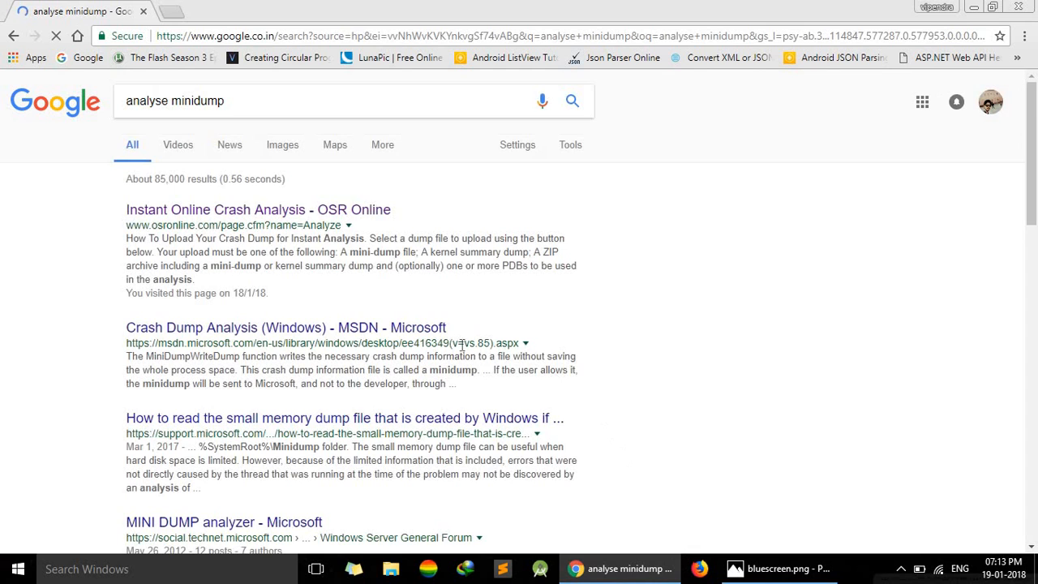
mouse_move(347, 191)
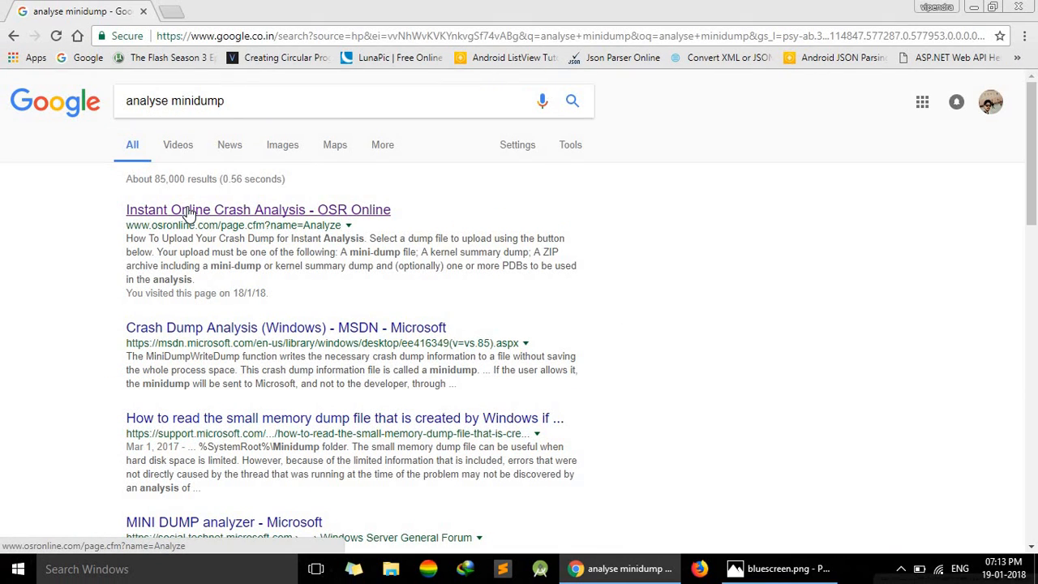
Open OSR Online's instant crash analysis page from the search results
left_click(257, 209)
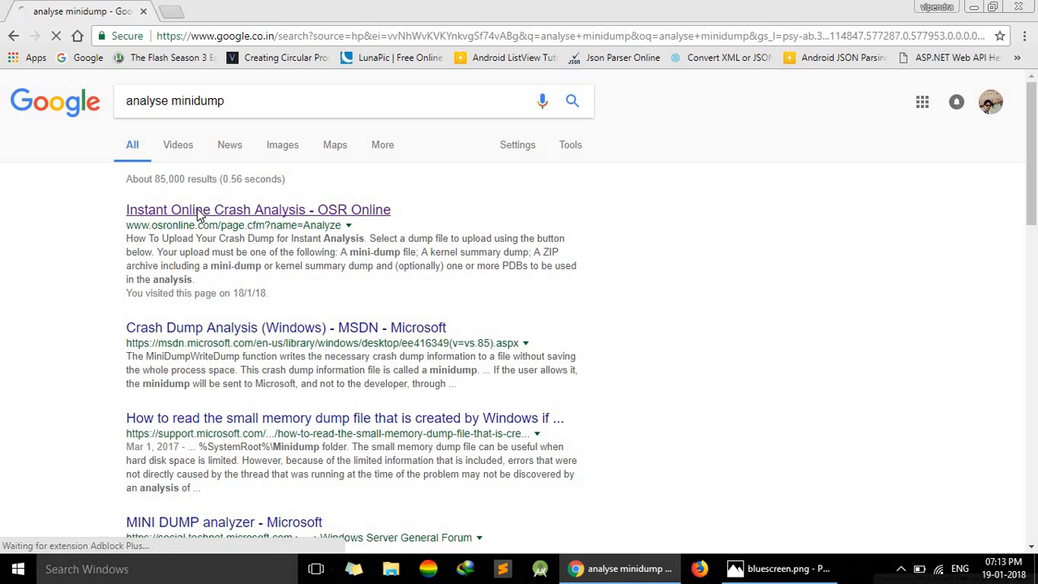
left_click(256, 209)
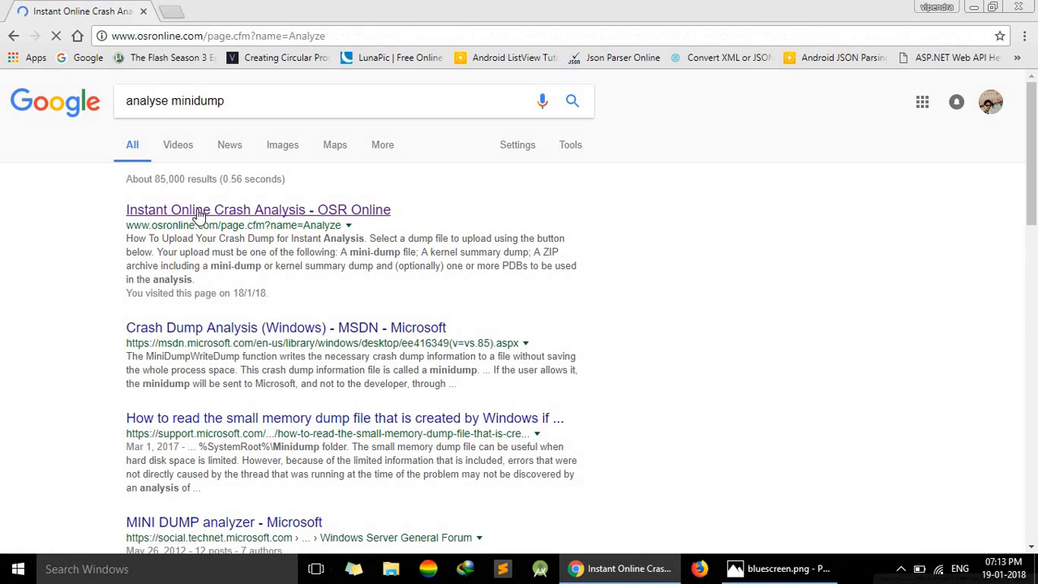
left_click(258, 209)
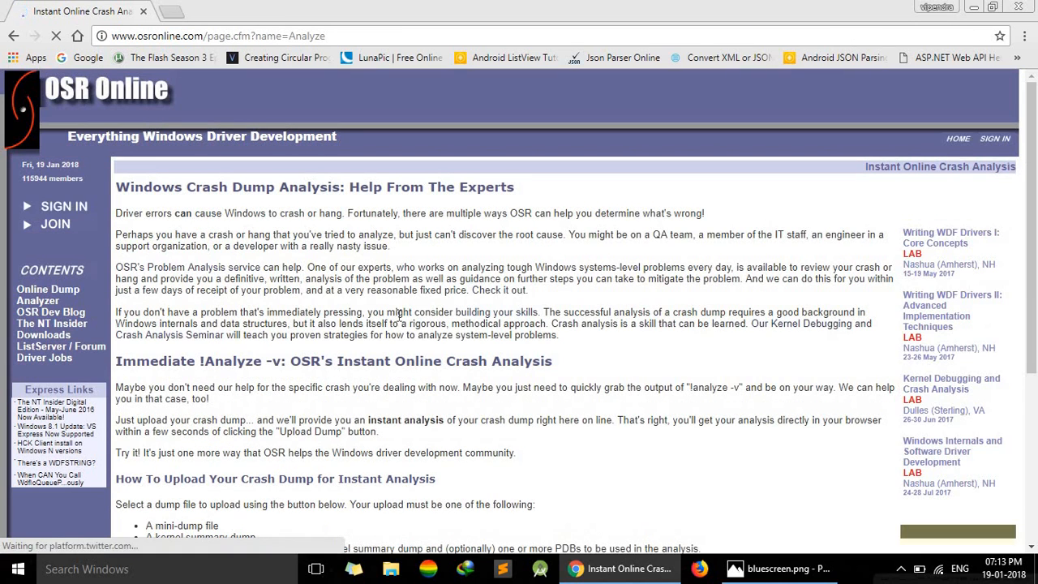
scroll("down", 3)
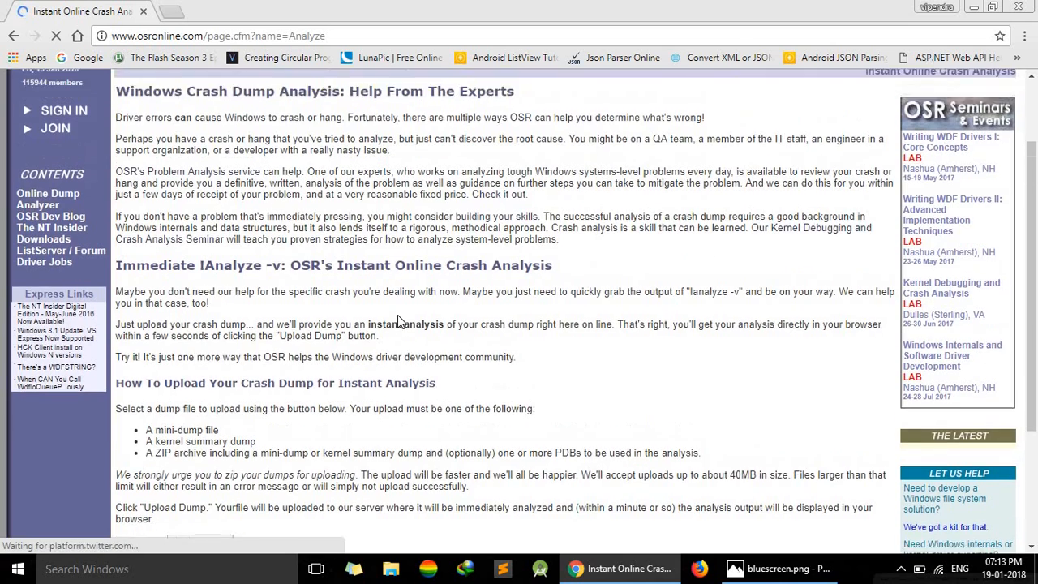
scroll("down", 3)
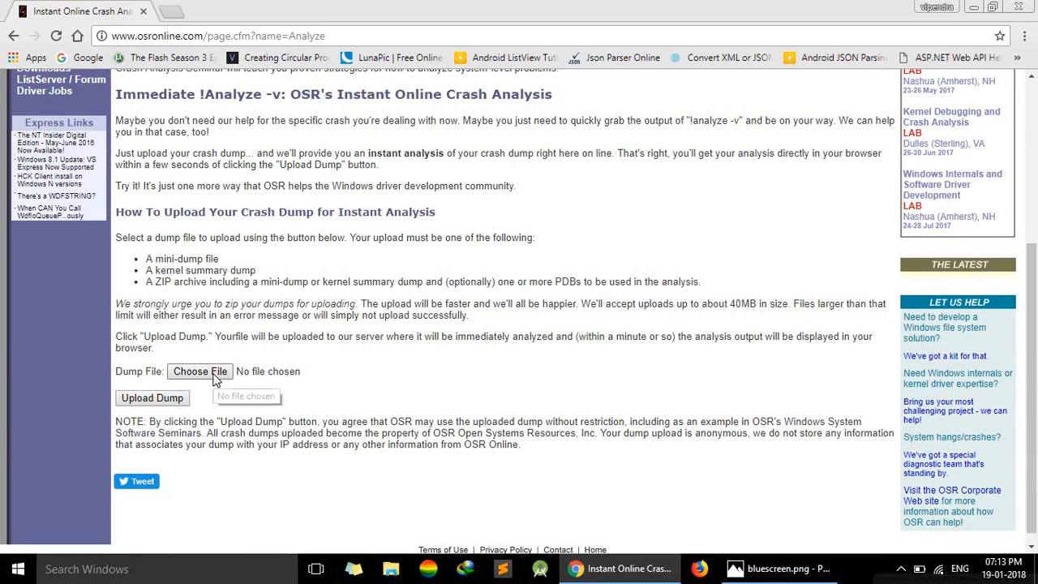
left_click(199, 371)
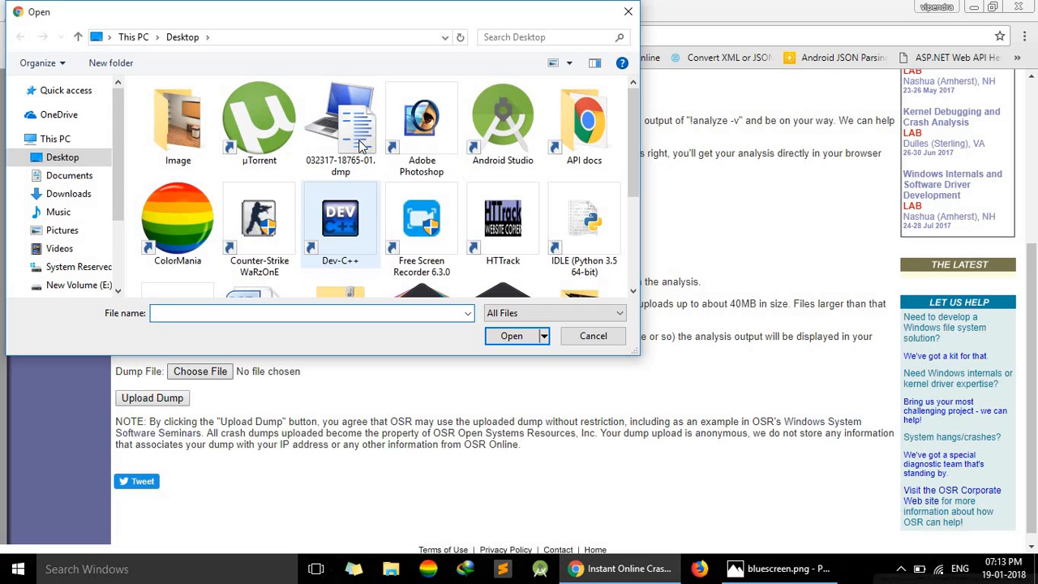
left_click(513, 335)
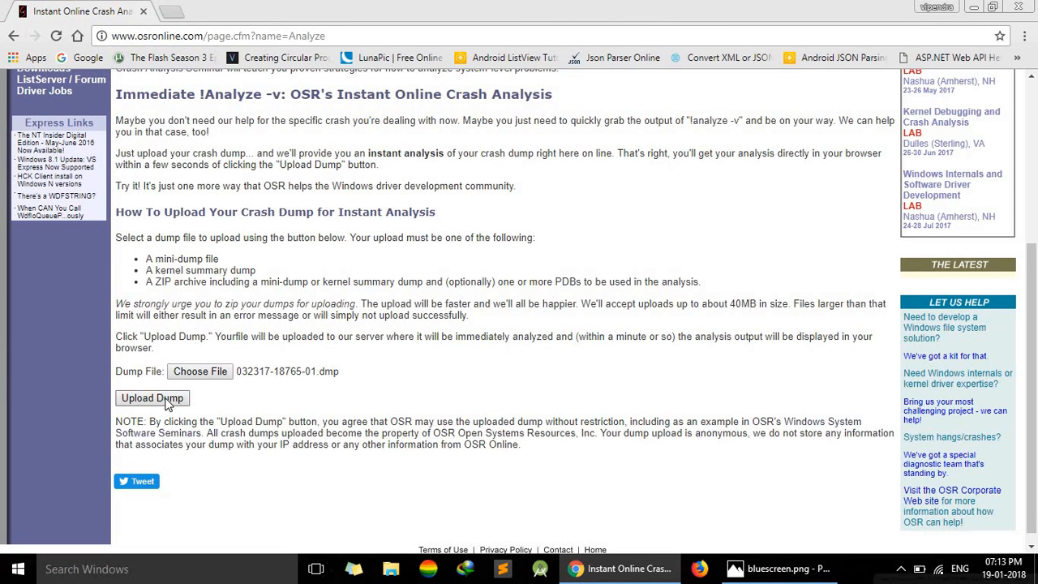
left_click(152, 398)
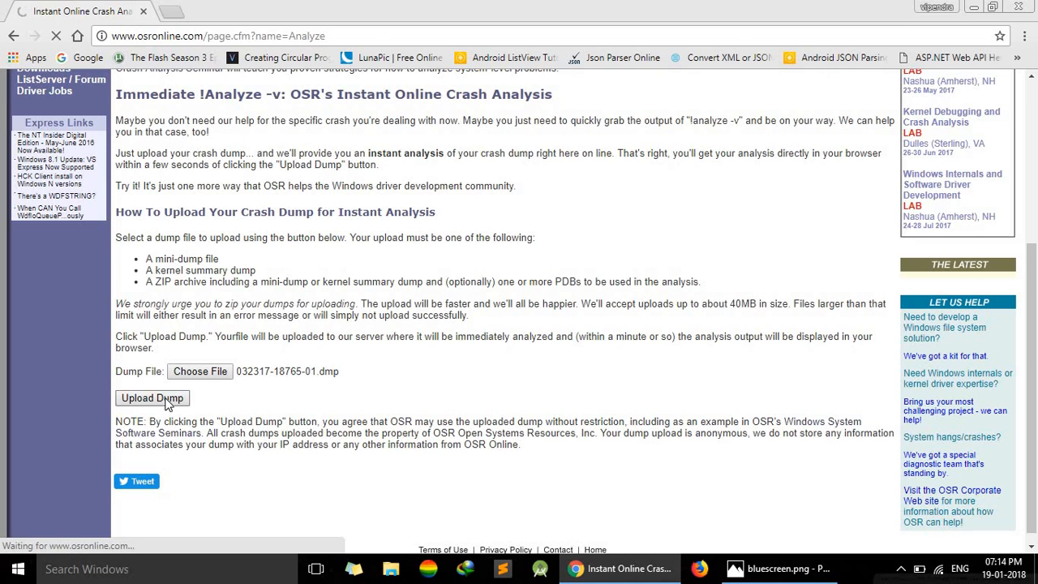
left_click(152, 398)
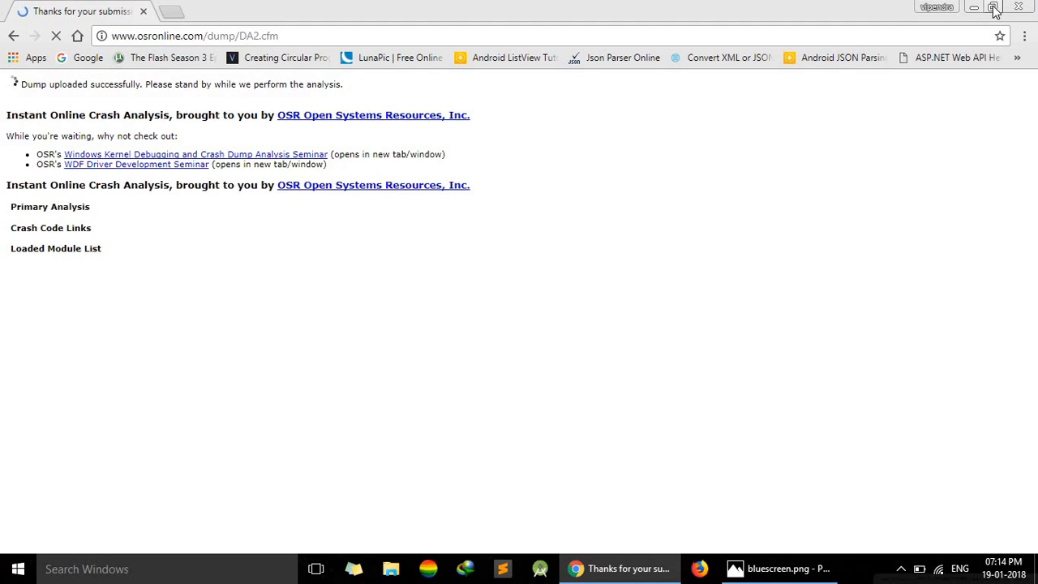
left_click(976, 7)
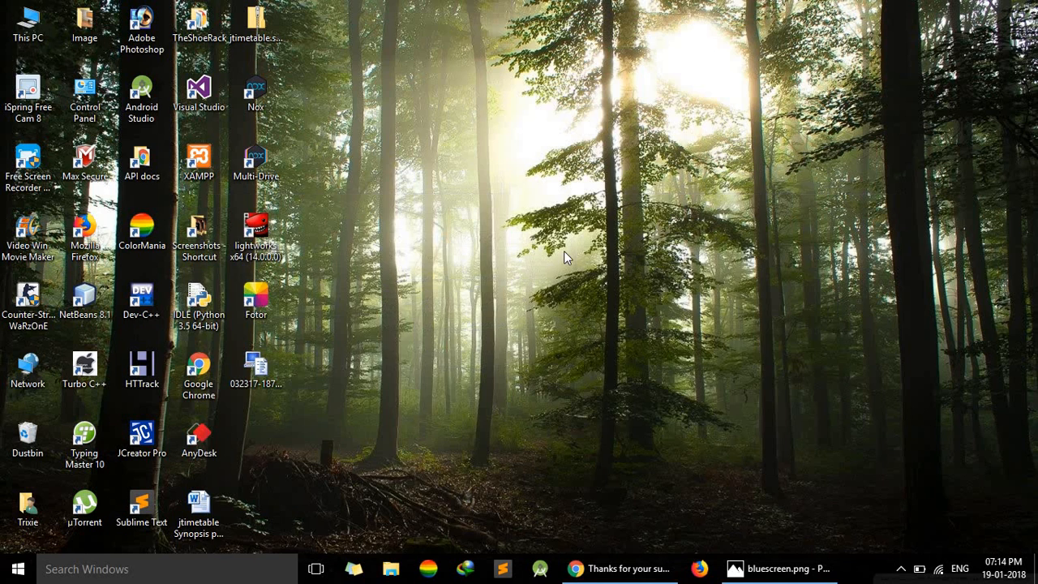
Review the dump file's Properties, Security tab and Advanced permissions, then close them
left_click(257, 367)
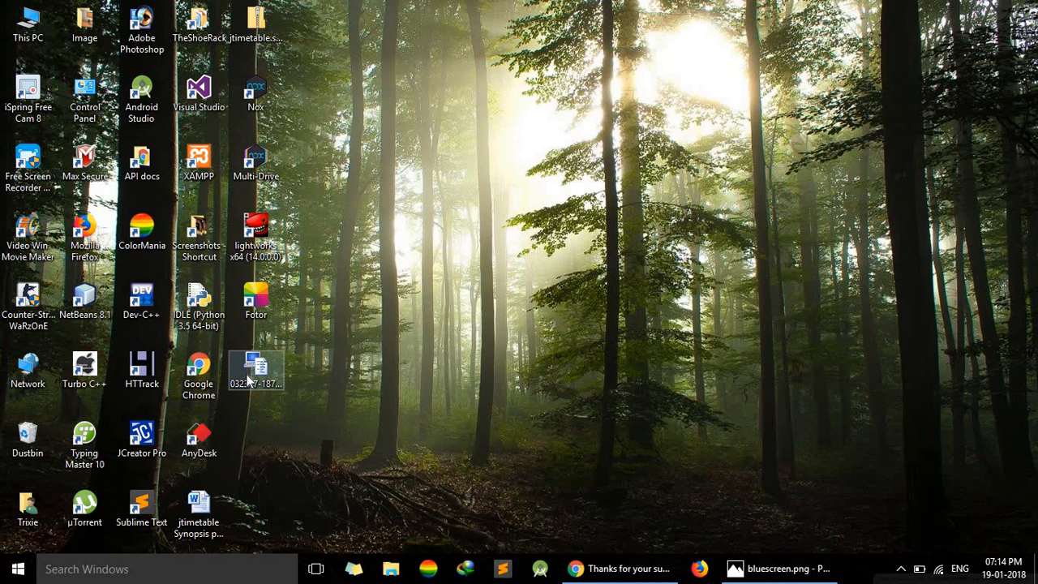
right_click(257, 370)
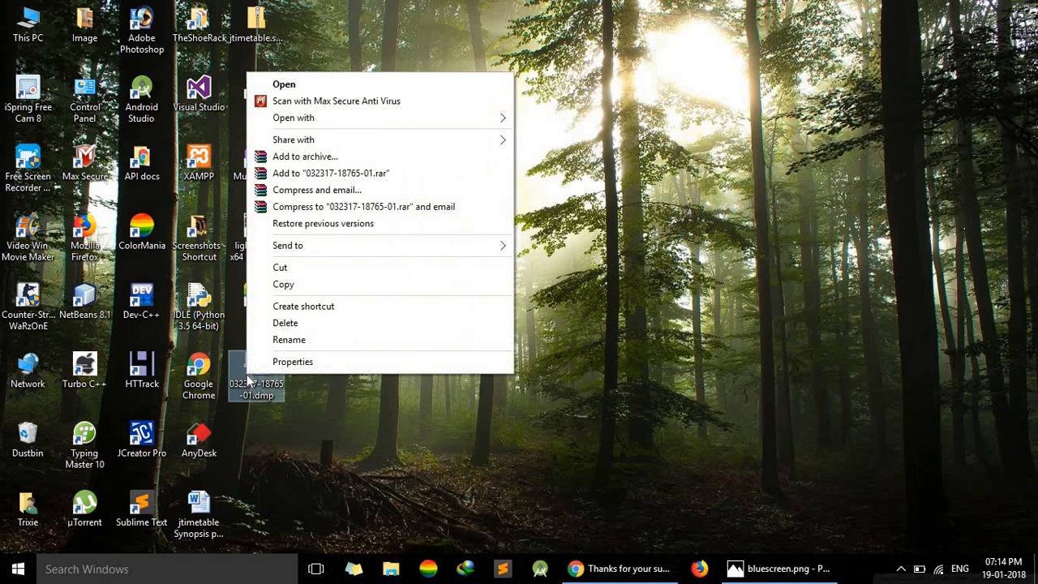
left_click(292, 361)
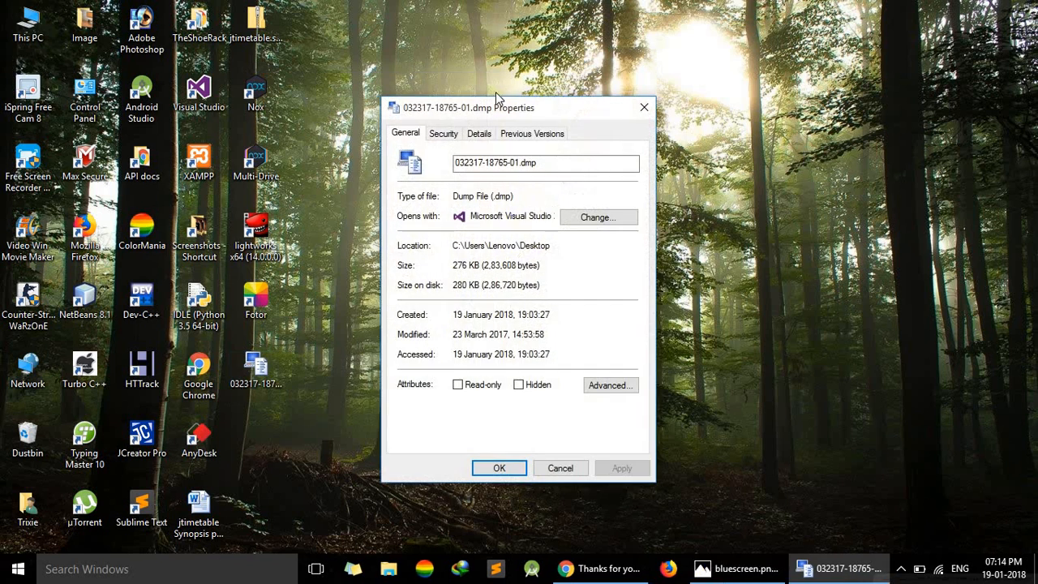
left_click(442, 133)
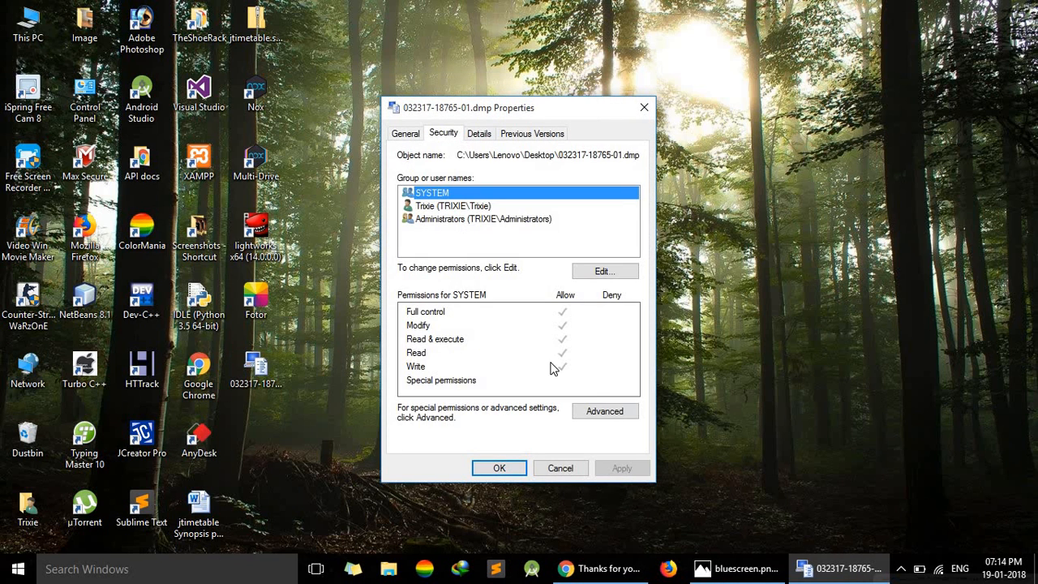
left_click(605, 411)
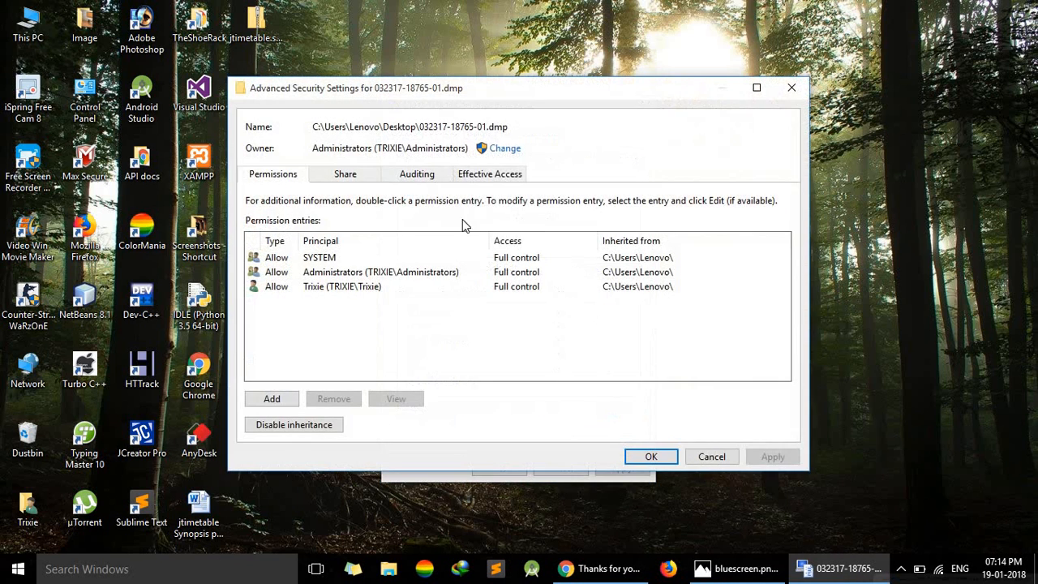
mouse_move(527, 242)
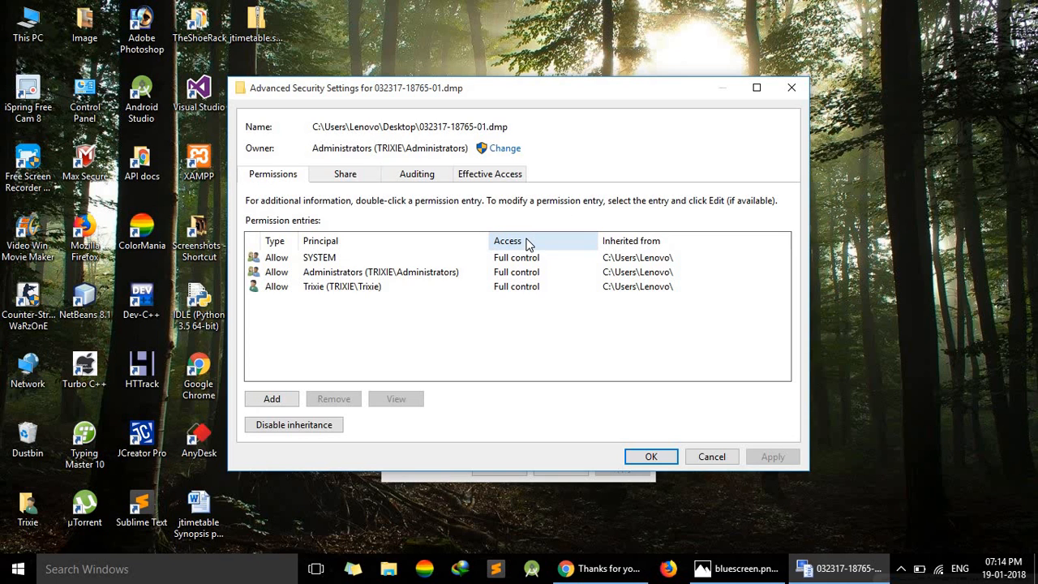
mouse_move(471, 266)
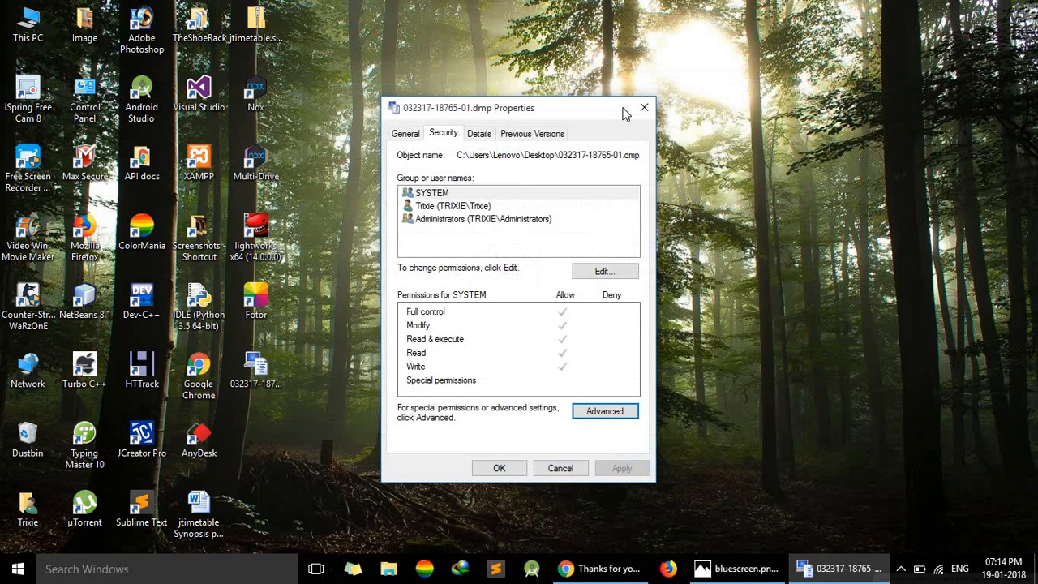
left_click(643, 107)
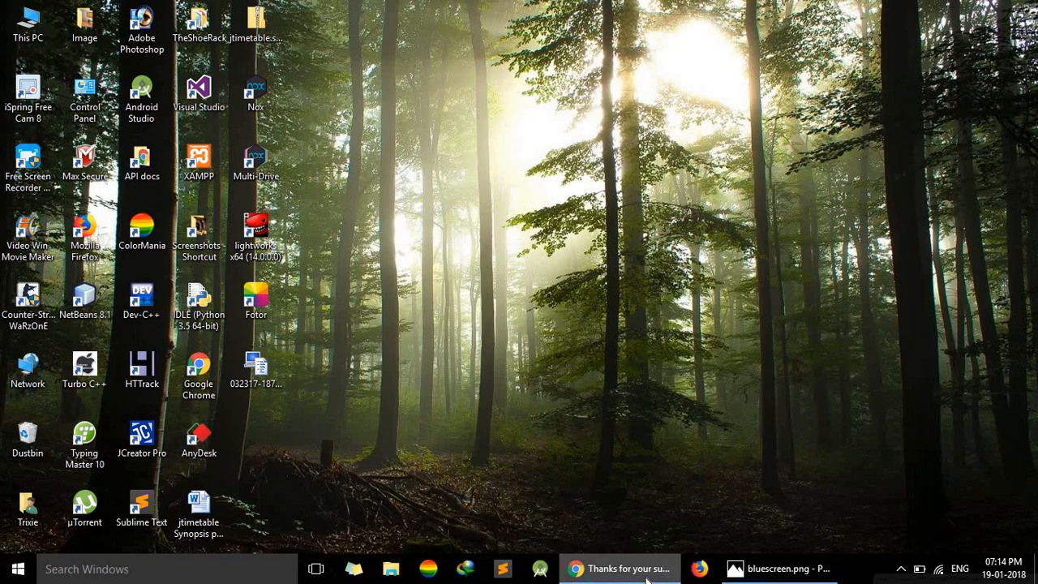
Restore the browser and scroll the OSR analysis down to the IMAGE_NAME line
left_click(620, 568)
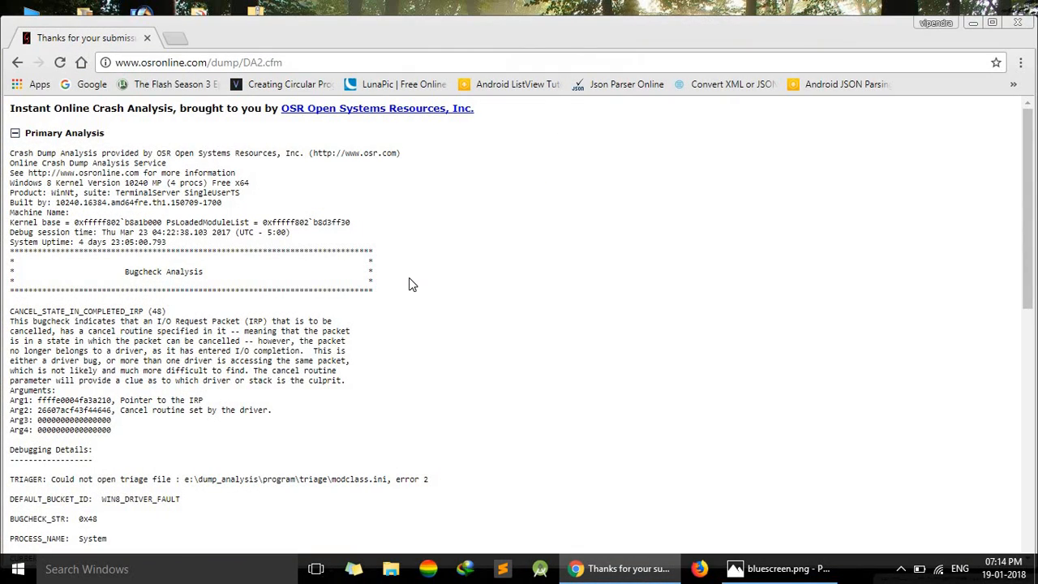
scroll("down", 3)
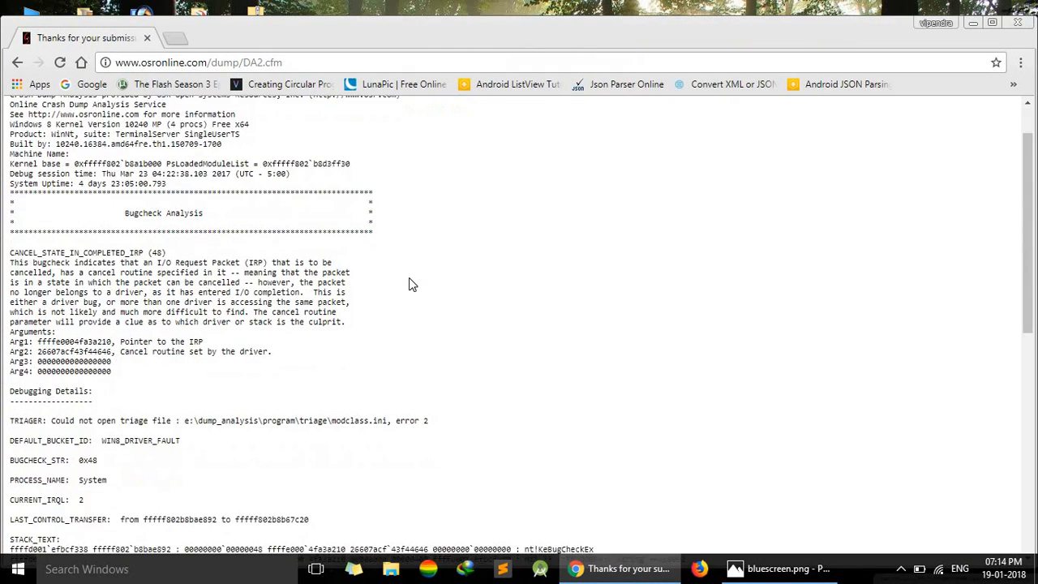
scroll("down", 3)
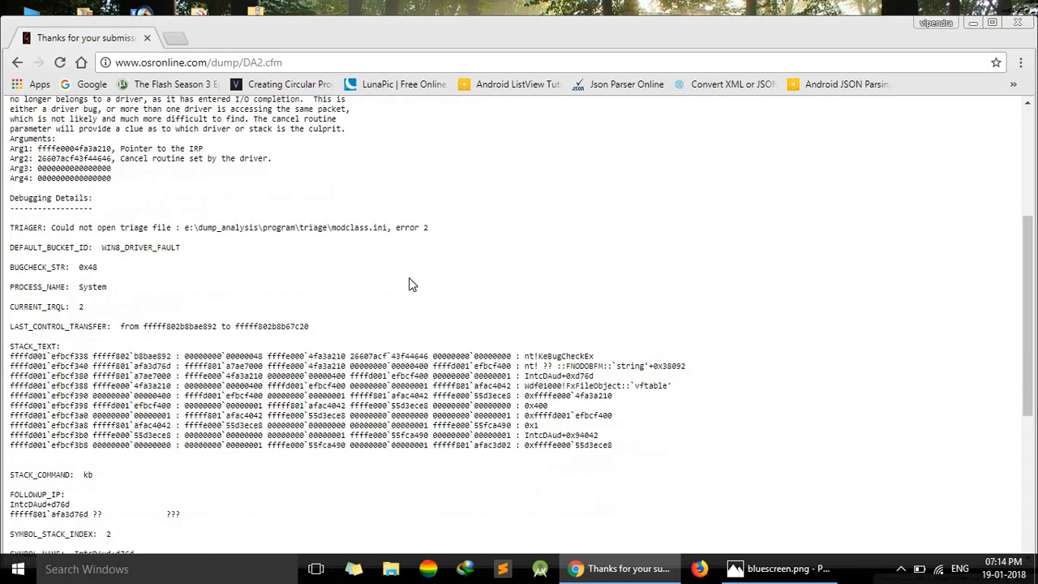
scroll("up", 3)
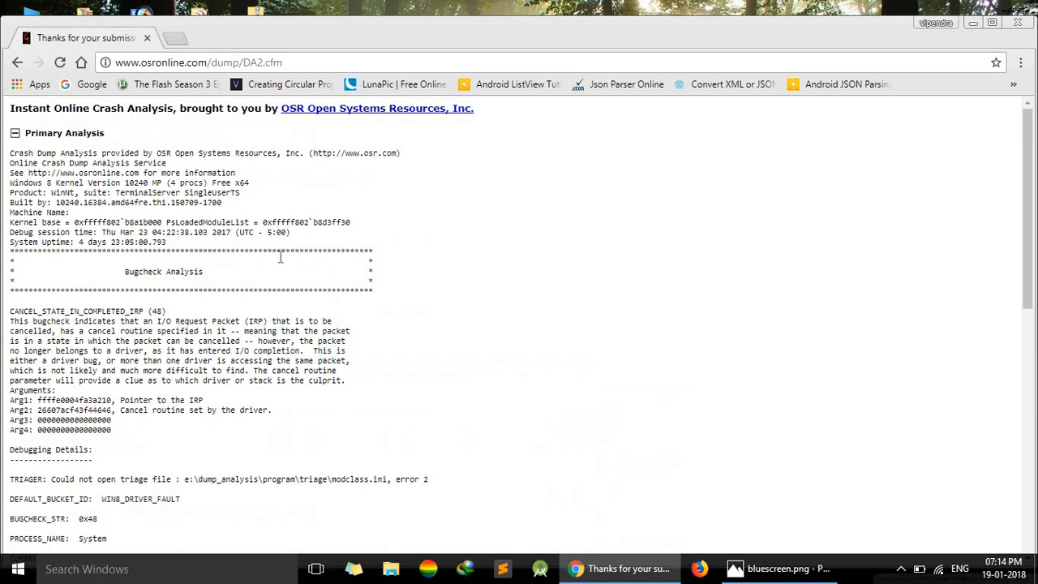
scroll("down", 3)
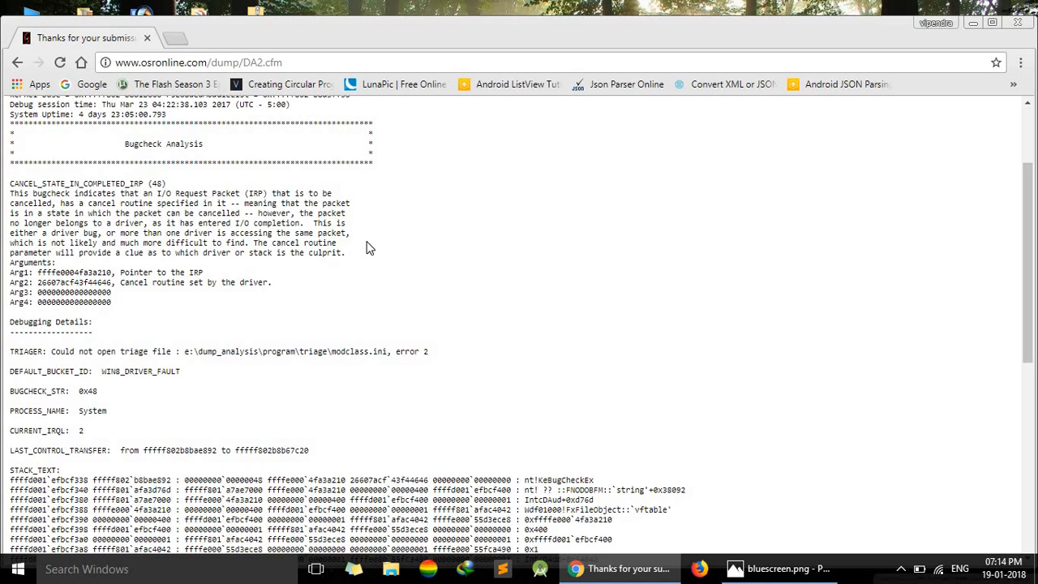
scroll("down", 3)
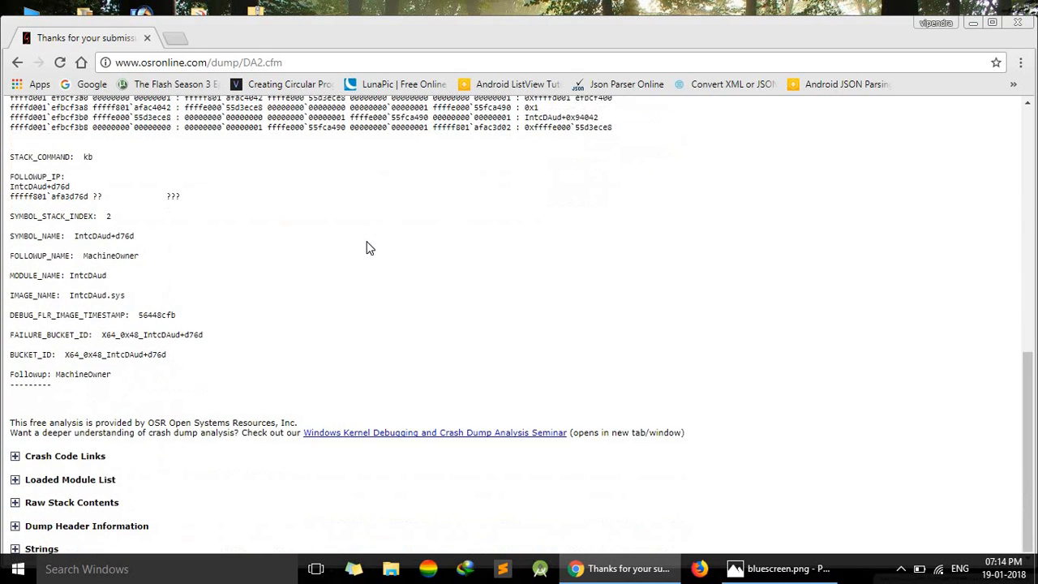
mouse_move(8, 299)
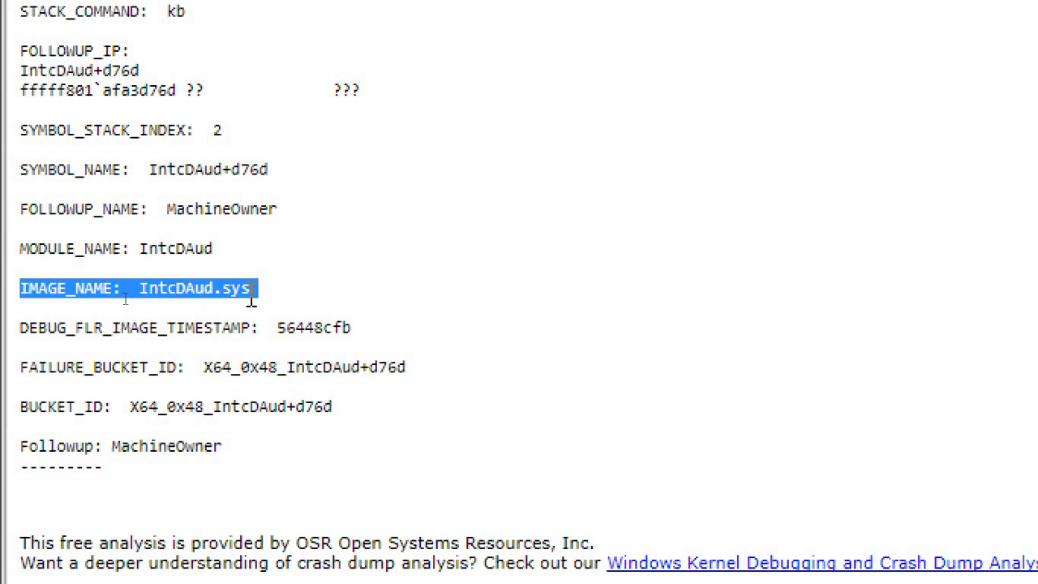
Highlight the faulting driver name IntcDAud.sys in the analysis
left_click(149, 288)
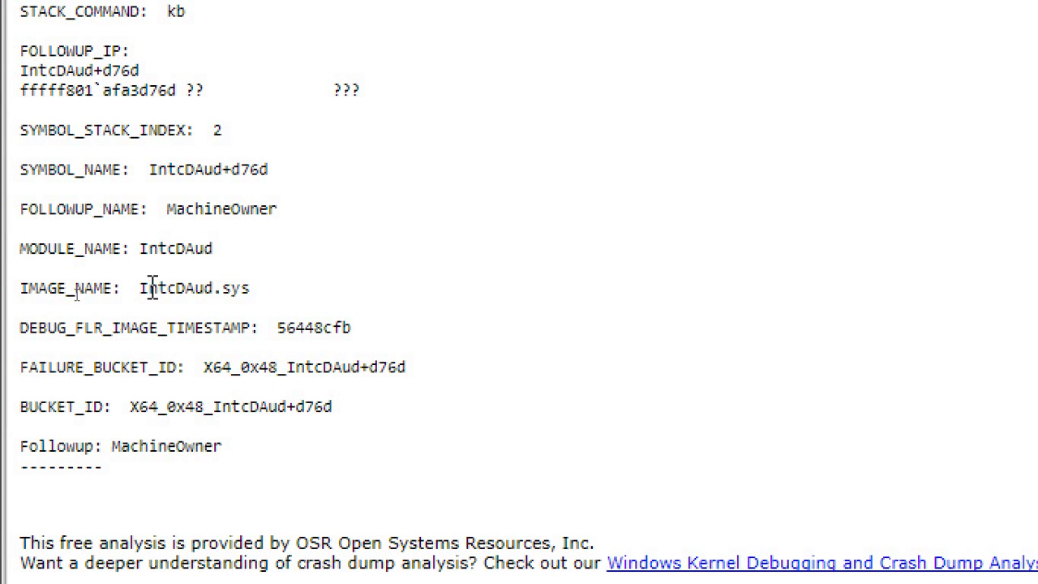
double_click(193, 289)
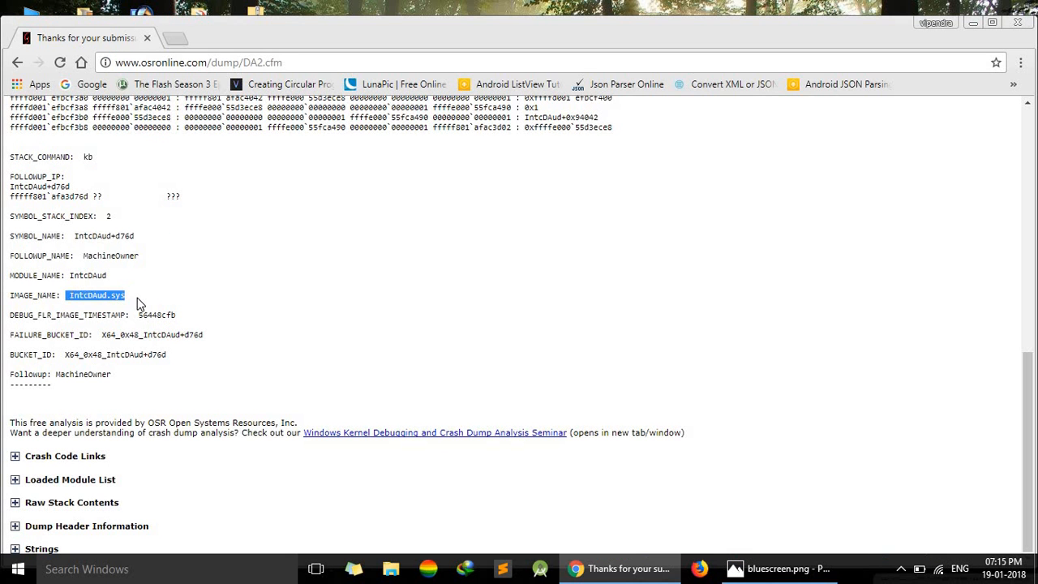
Search the web for the highlighted IntcDAud.sys from the context menu
right_click(96, 296)
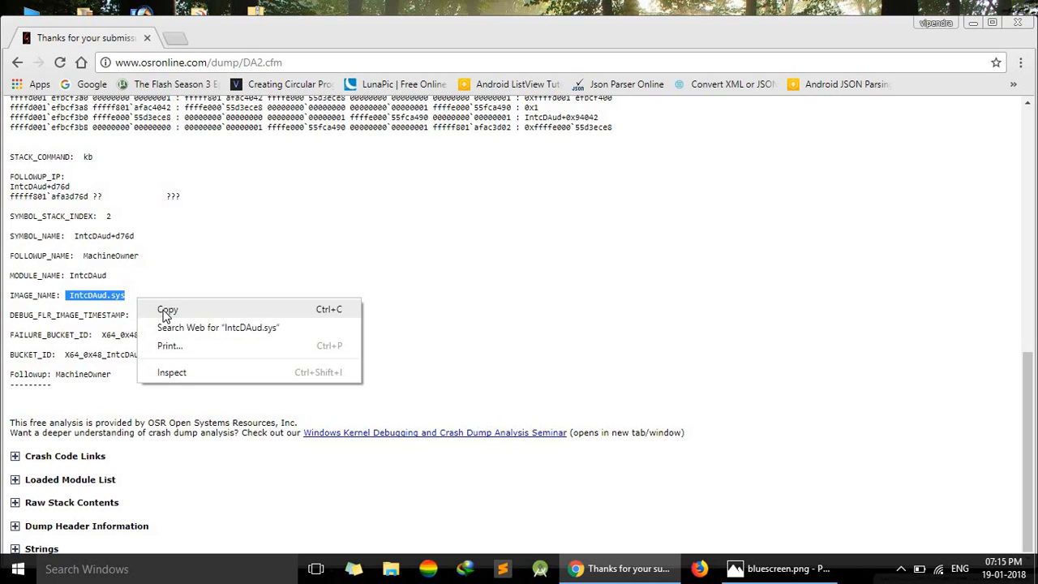
left_click(167, 308)
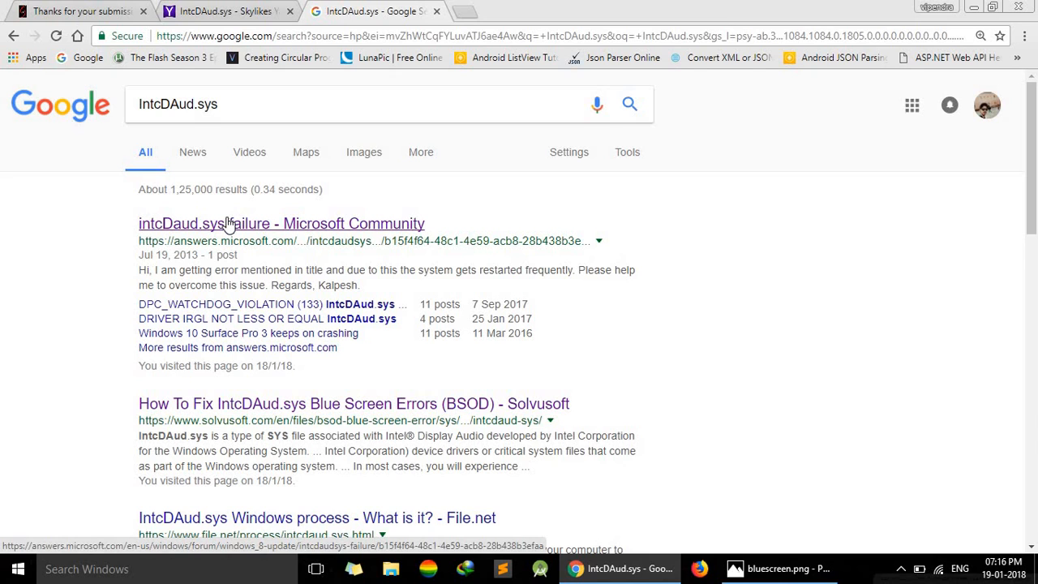
Read the community thread's answer and highlight 'Intel(R) Display Audio Driver' as the file's identity
left_click(281, 224)
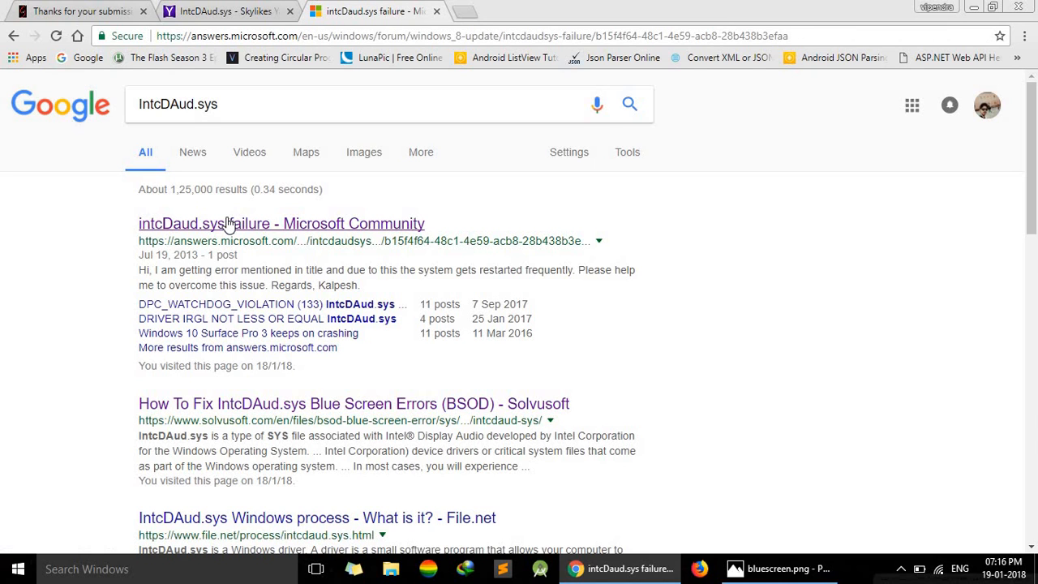
mouse_move(260, 226)
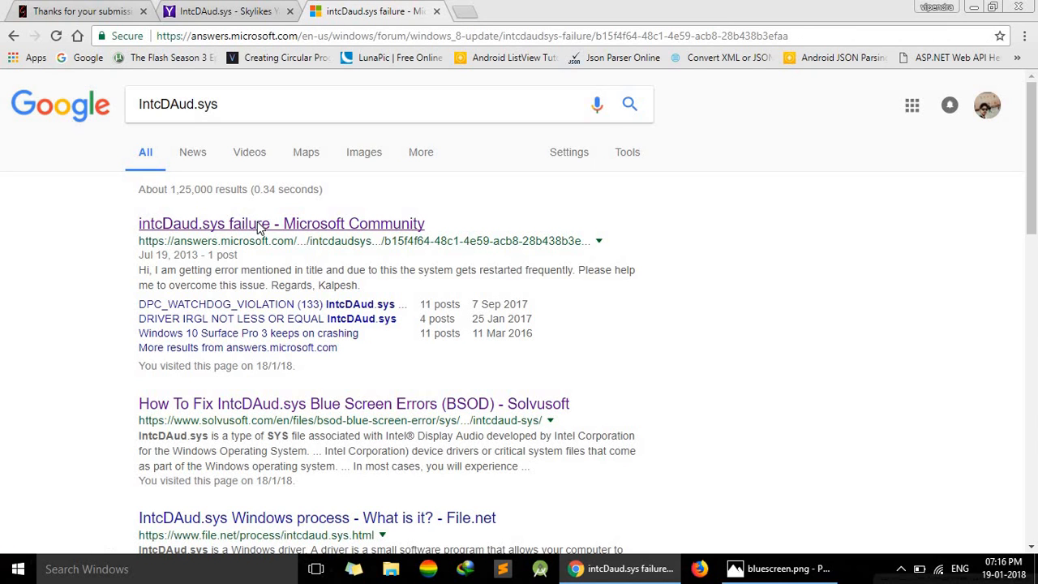
left_click(281, 224)
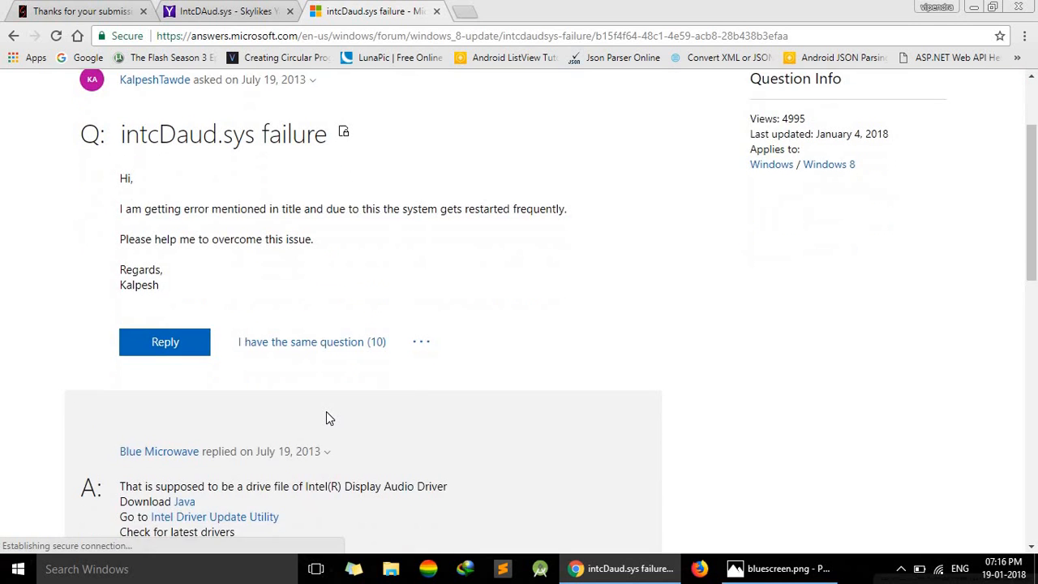
scroll("down", 3)
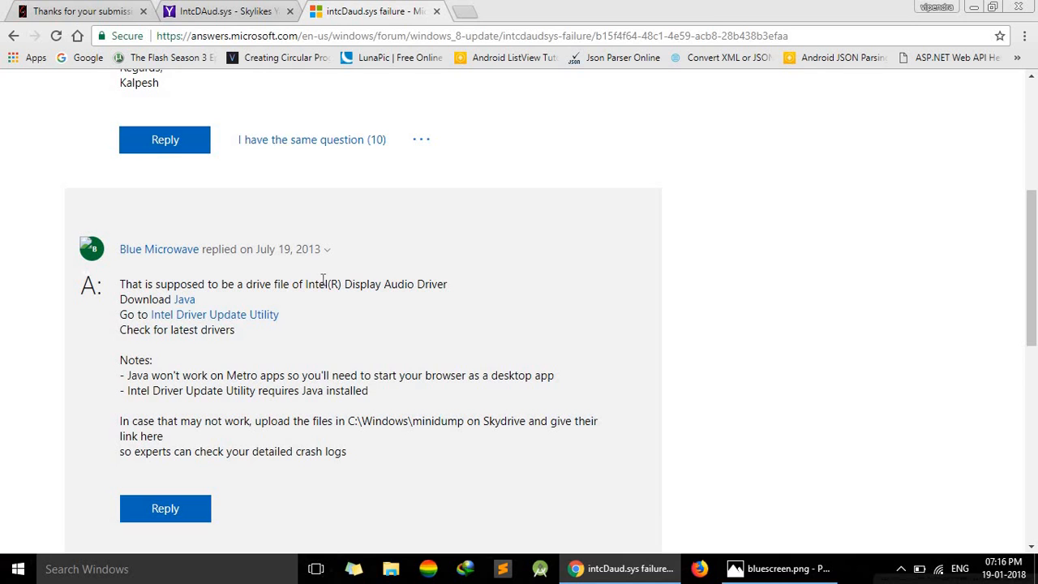
double_click(377, 284)
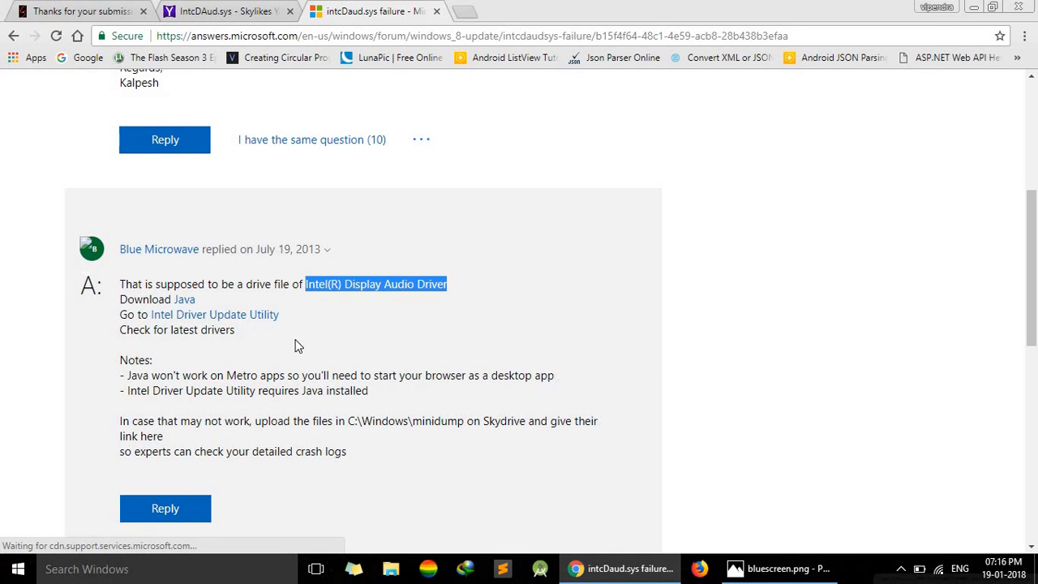
mouse_move(263, 328)
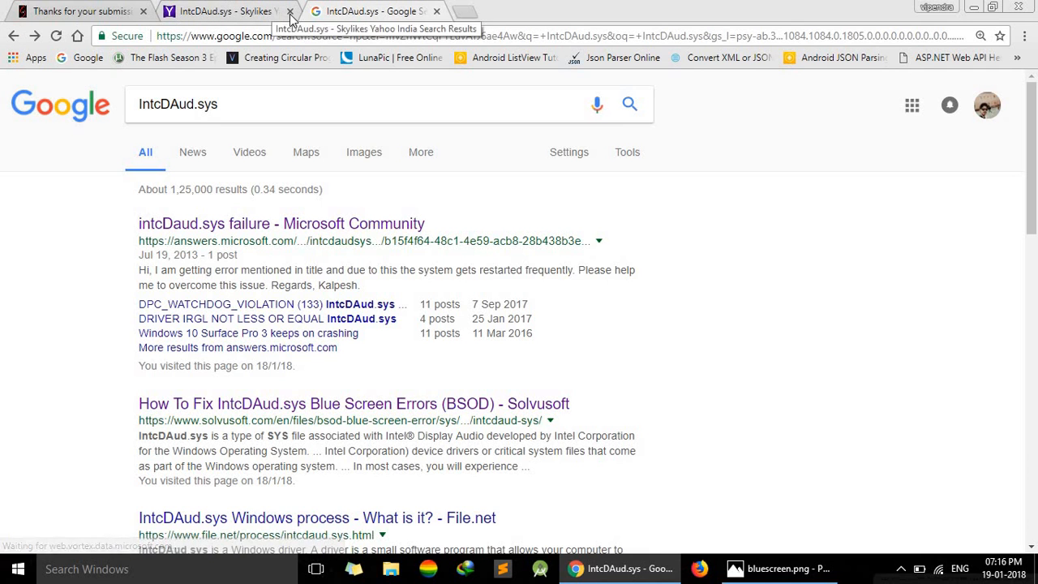
Go back to the results and open the Solvusoft 'How To Fix IntcDAud.sys Blue Screen Errors' article
left_click(289, 11)
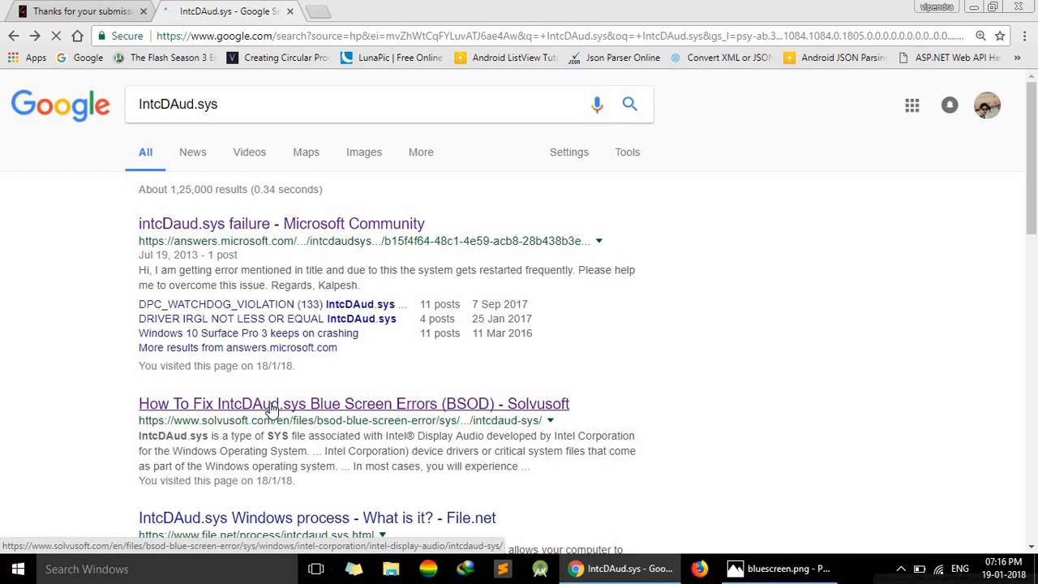
left_click(353, 403)
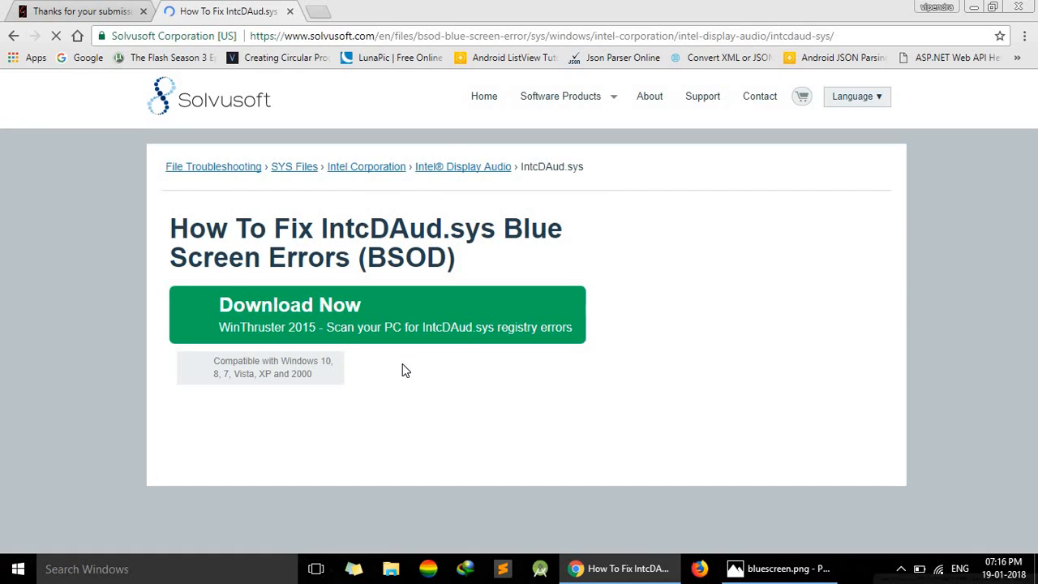
Highlight IntcDAud.sys in the overview and read that it is a SYS file for Intel Display Audio
scroll("down", 3)
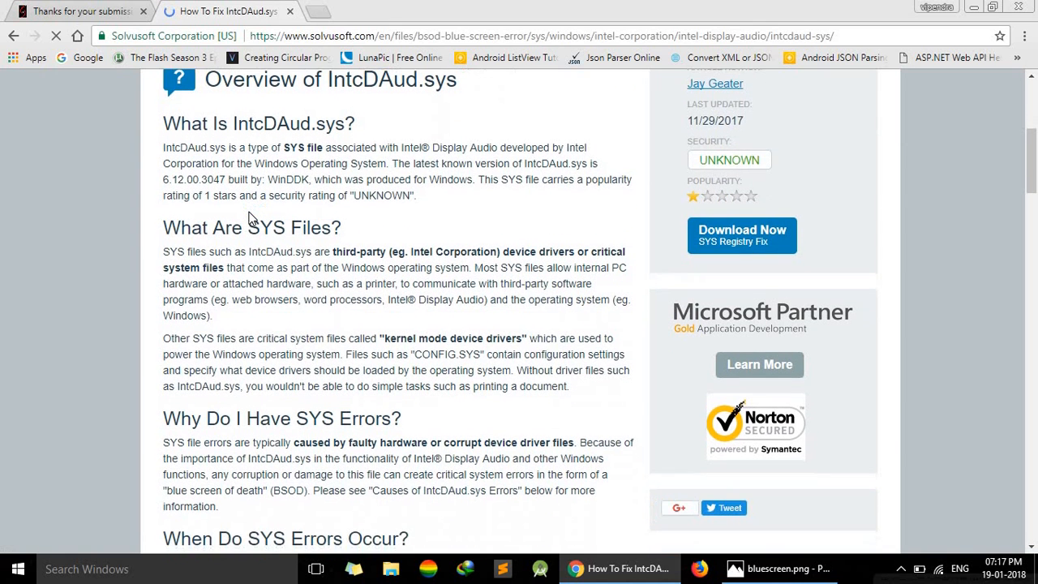
scroll("down", 3)
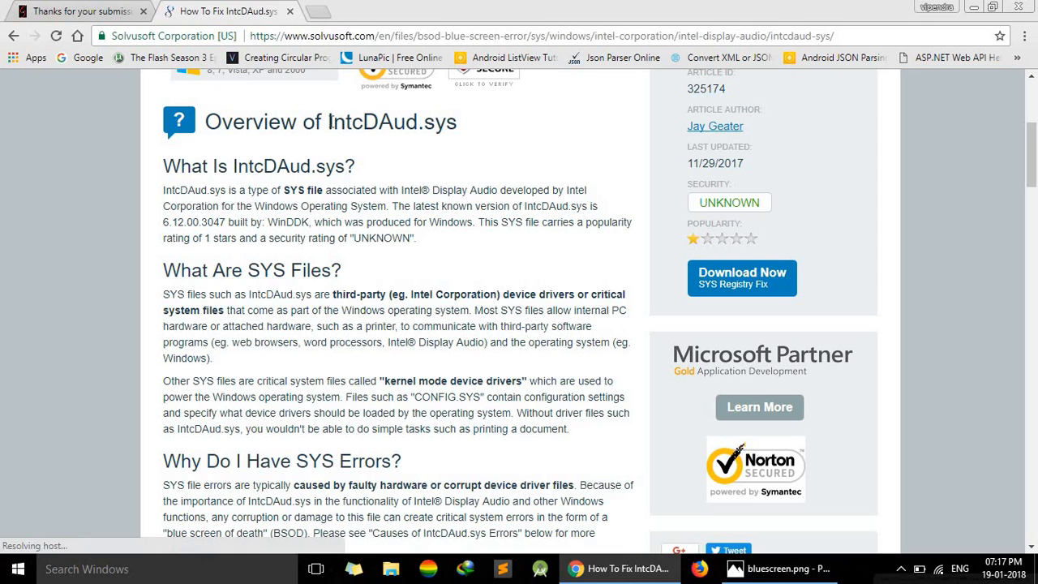
double_click(386, 122)
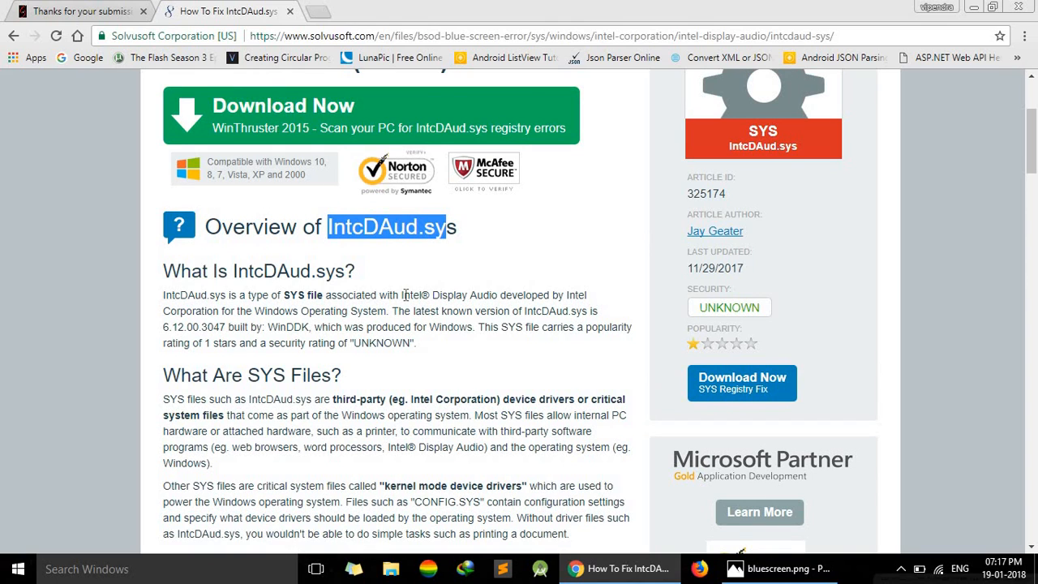
mouse_move(511, 295)
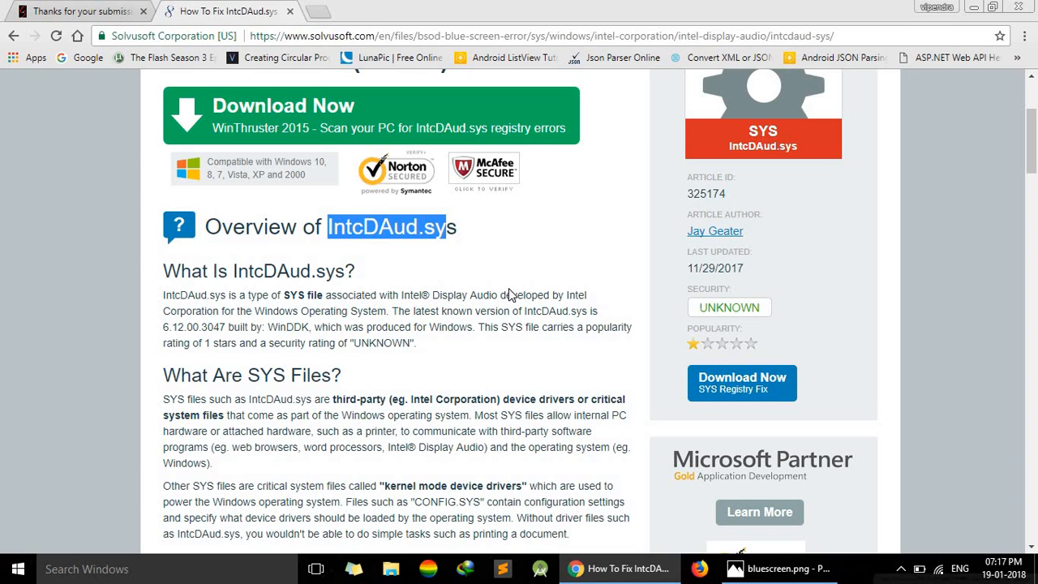
scroll("down", 3)
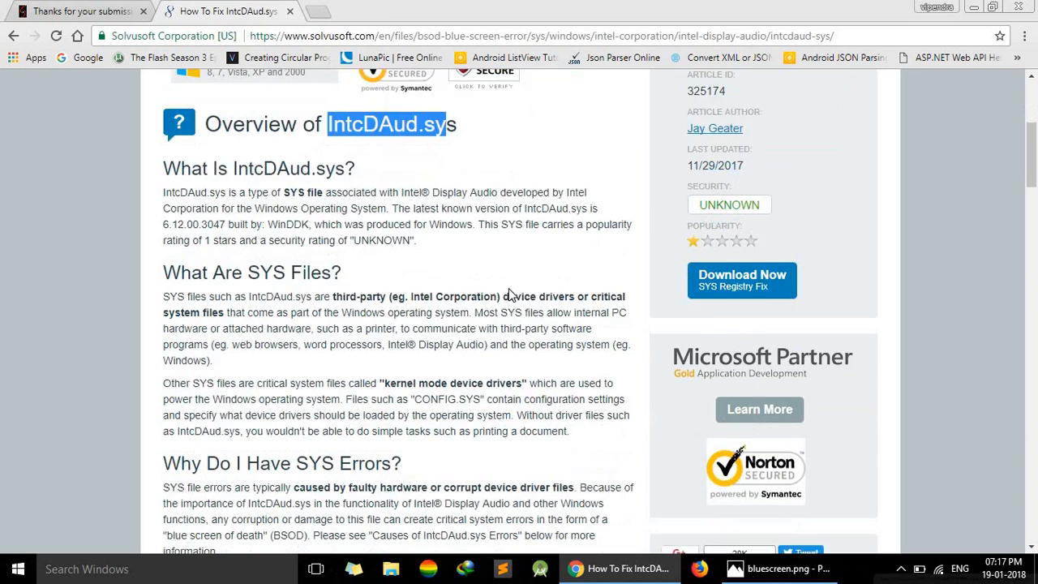
scroll("down", 3)
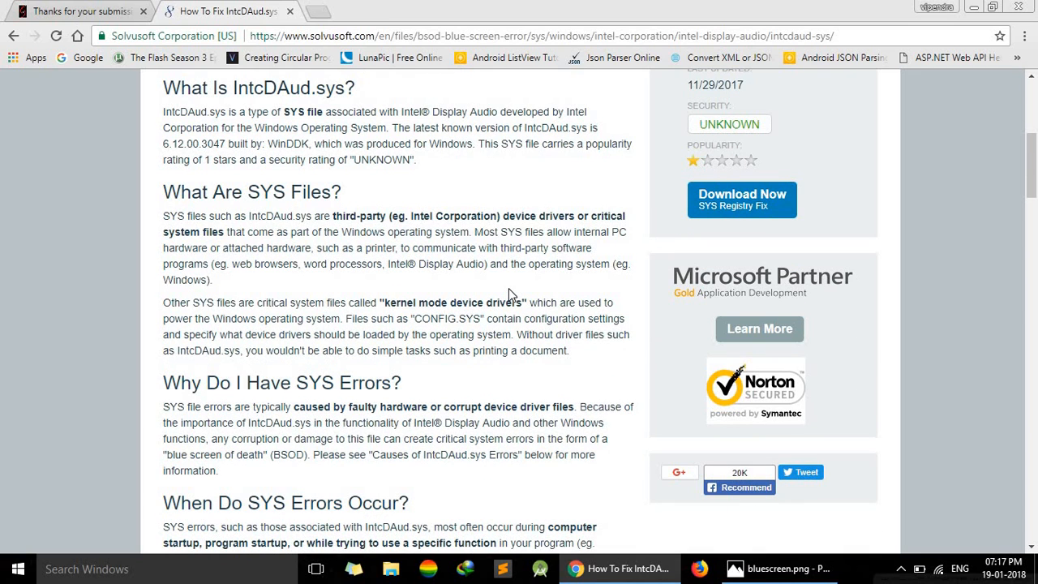